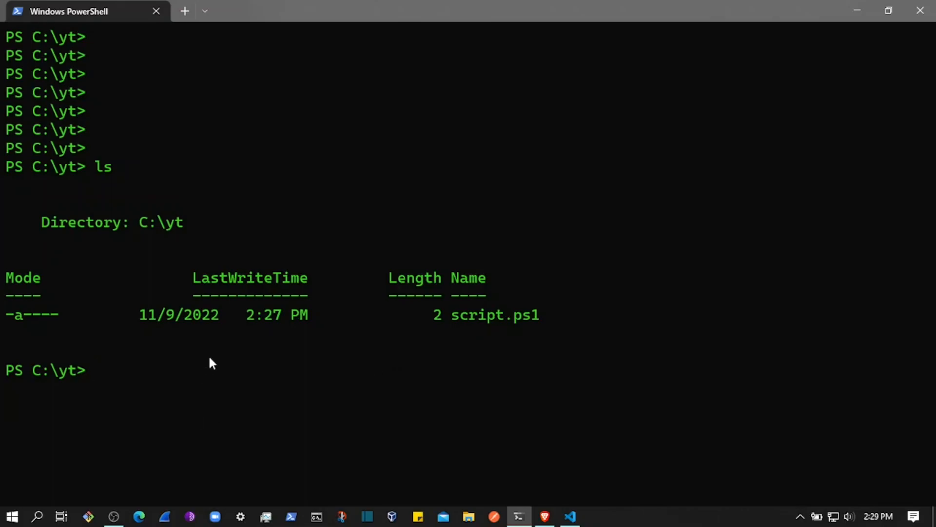
{"action": "mouse_move", "coordinate": [198, 366]}
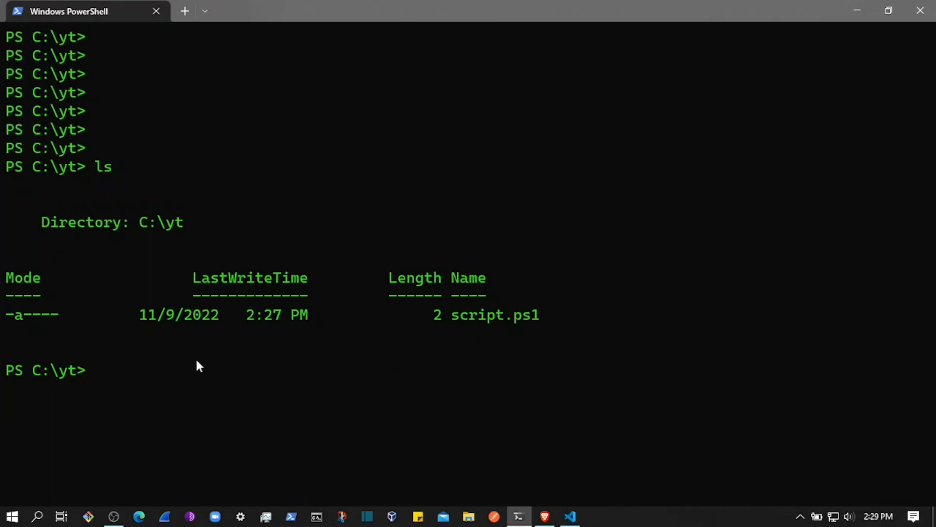
List C:\yt again, confirming script.ps1 is last written at 2:28 PM, and select its extension.
{"action": "left_click", "coordinate": [96, 370]}
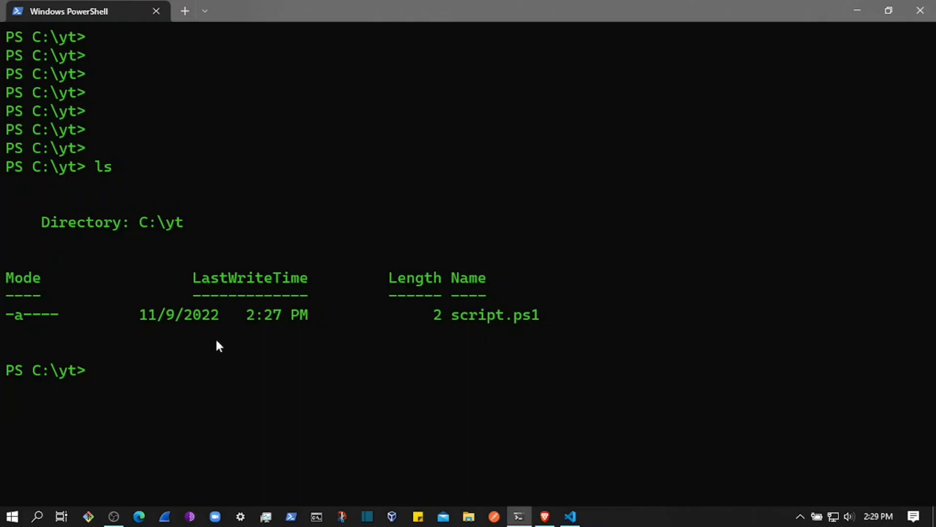
{"action": "key", "text": "Return"}
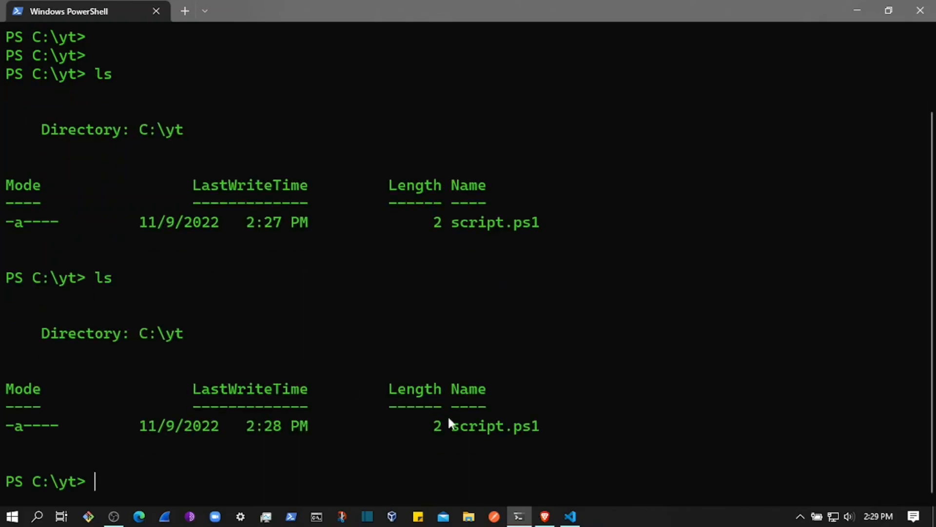
{"action": "double_click", "coordinate": [495, 426]}
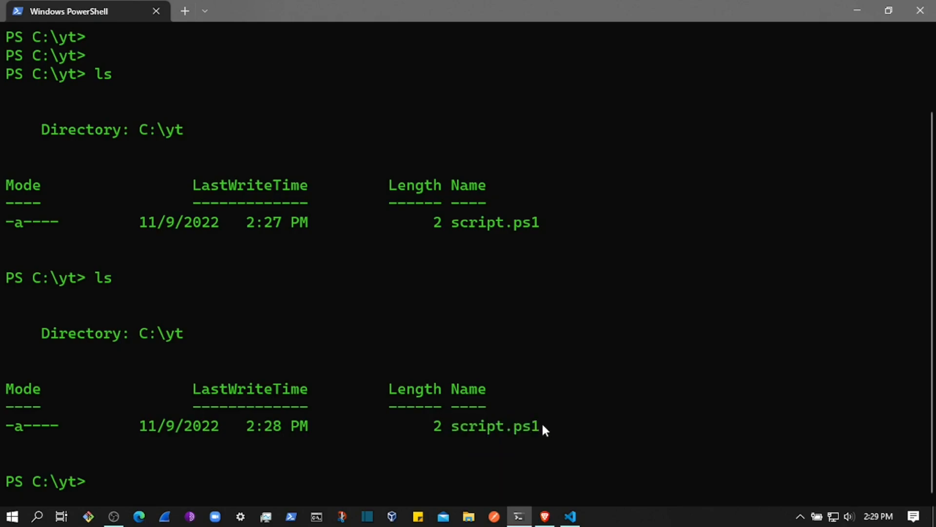
{"action": "double_click", "coordinate": [524, 426]}
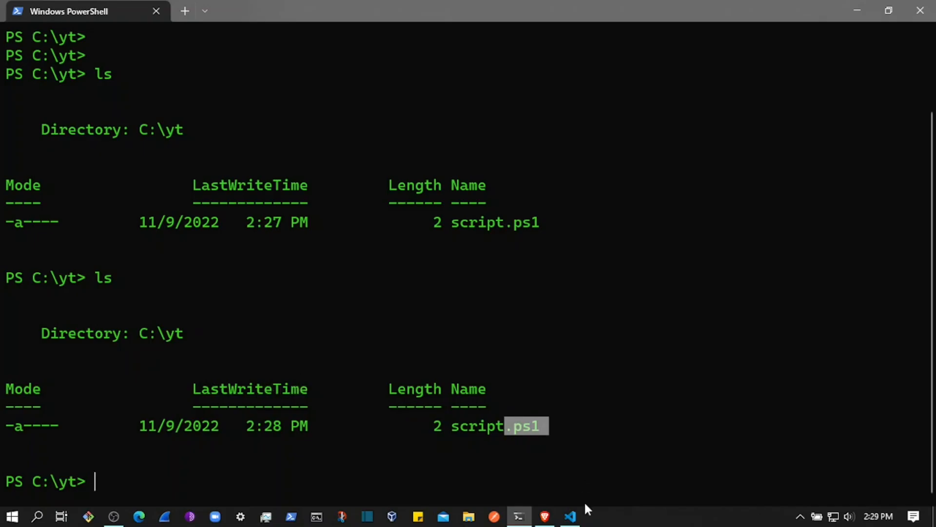
Bring up script.ps1 in VS Code, writing and removing a trial comment line.
{"action": "left_click", "coordinate": [569, 517]}
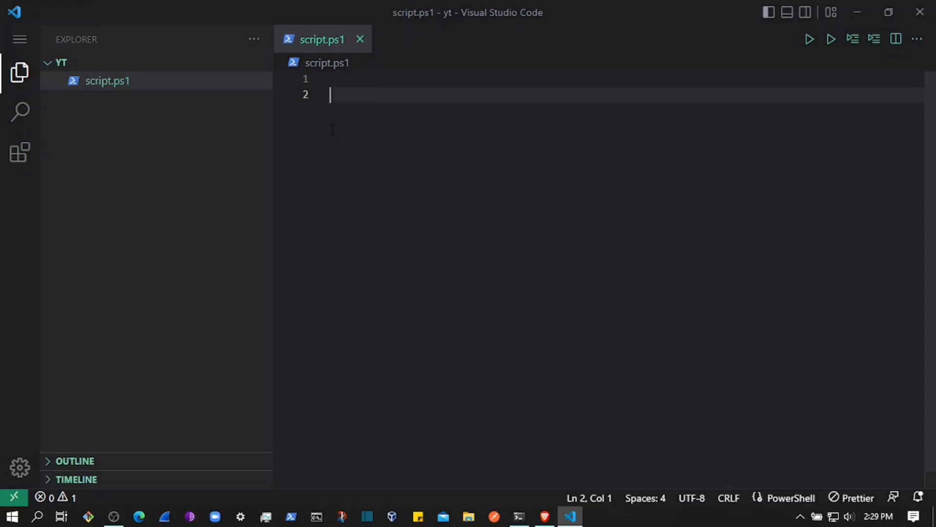
{"action": "type", "text": "#"}
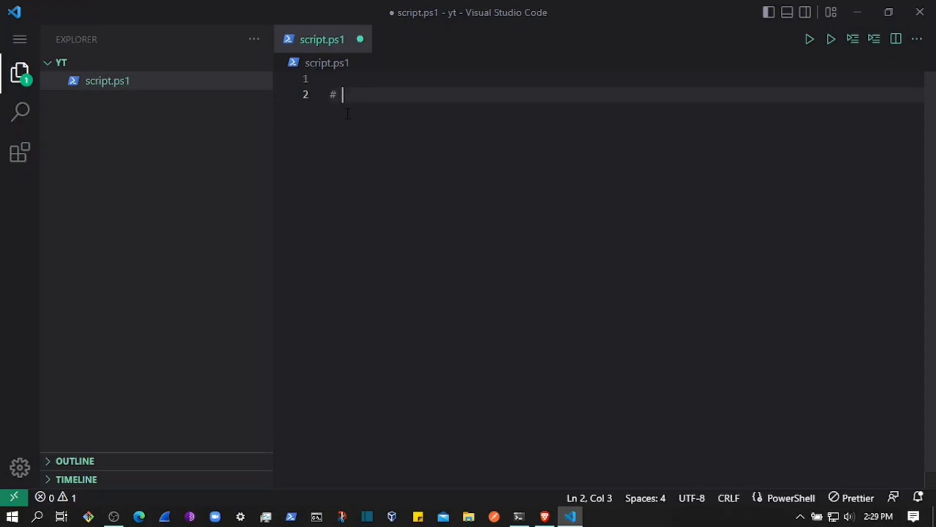
{"action": "type", "text": "a"}
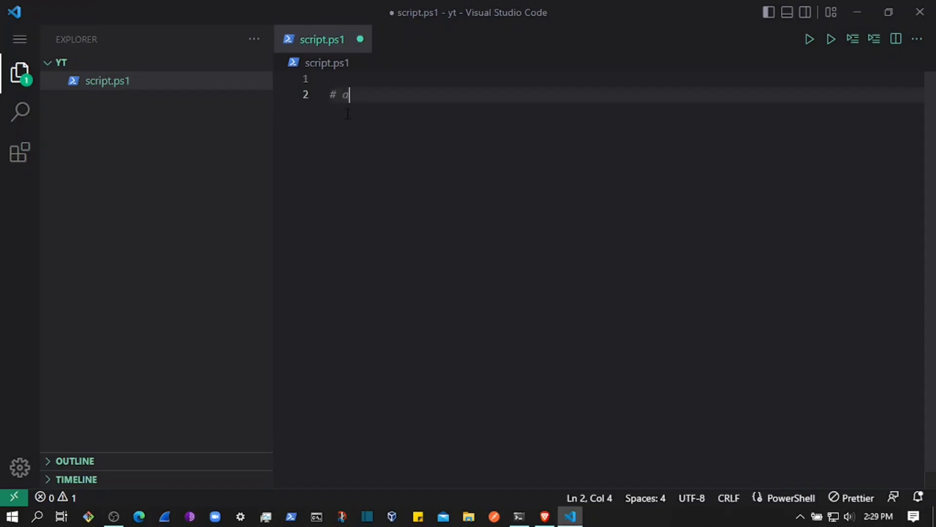
{"action": "type", "text": "en"}
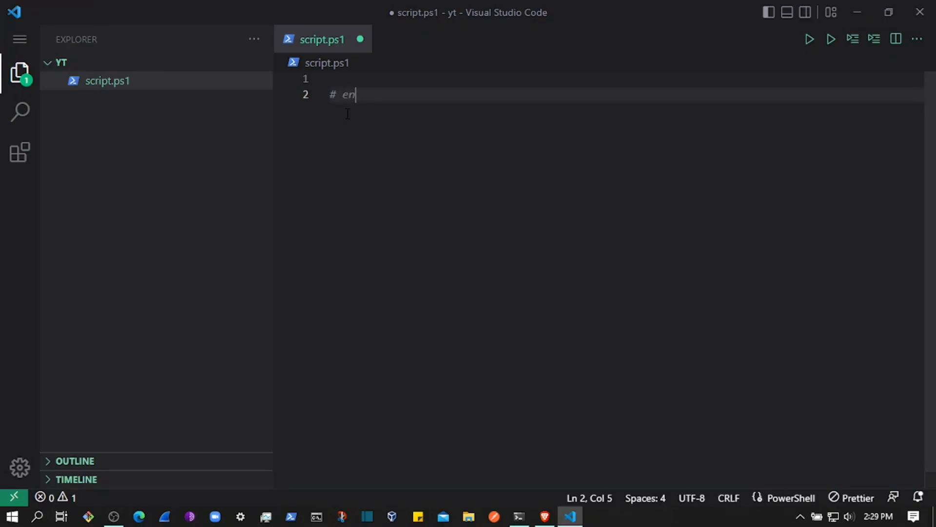
{"action": "key", "text": "Backspace"}
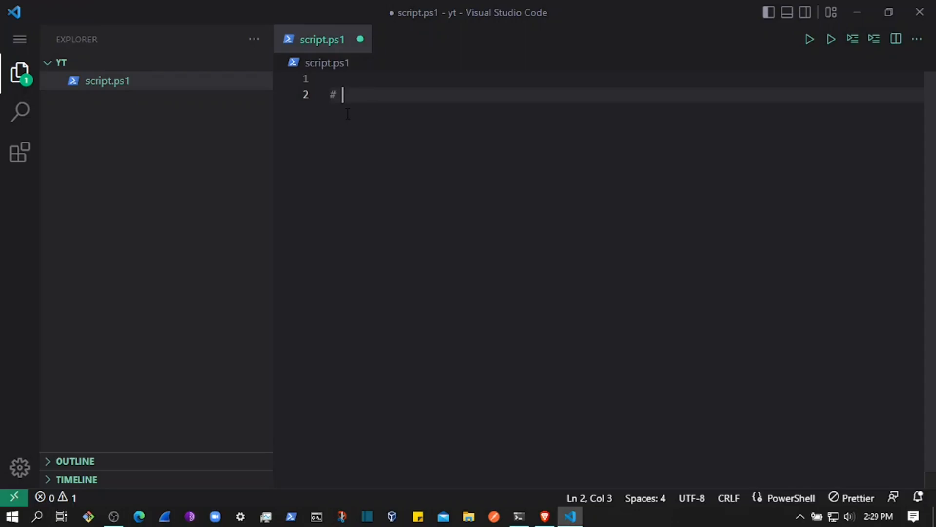
{"action": "type", "text": "emp"}
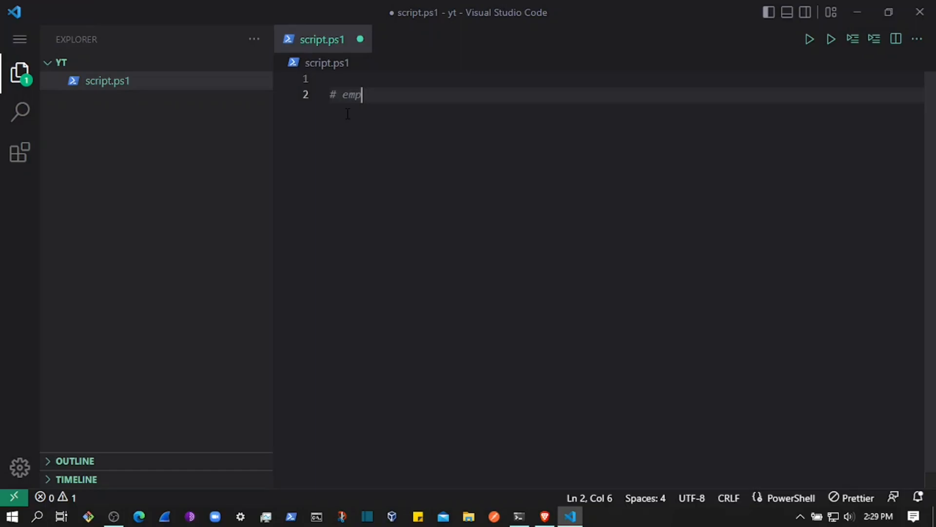
{"action": "type", "text": "(0)"}
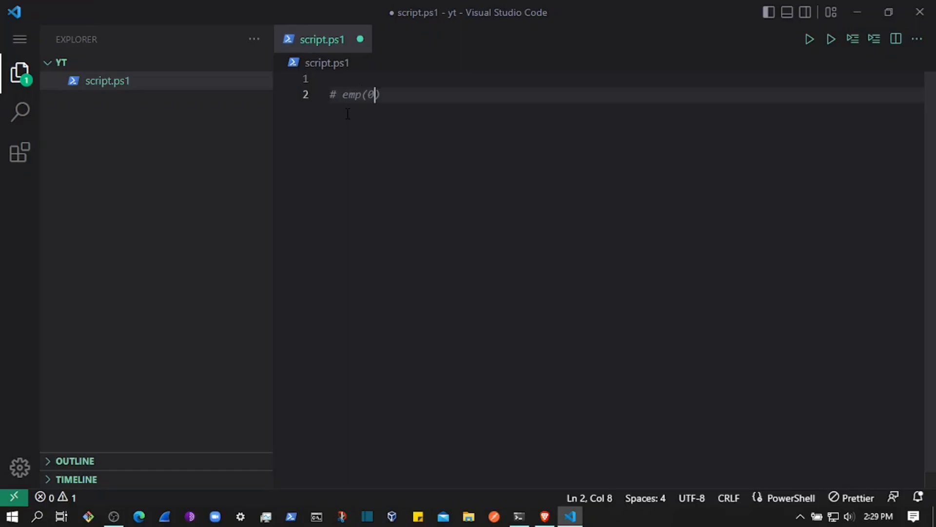
{"action": "type", "text": "name"}
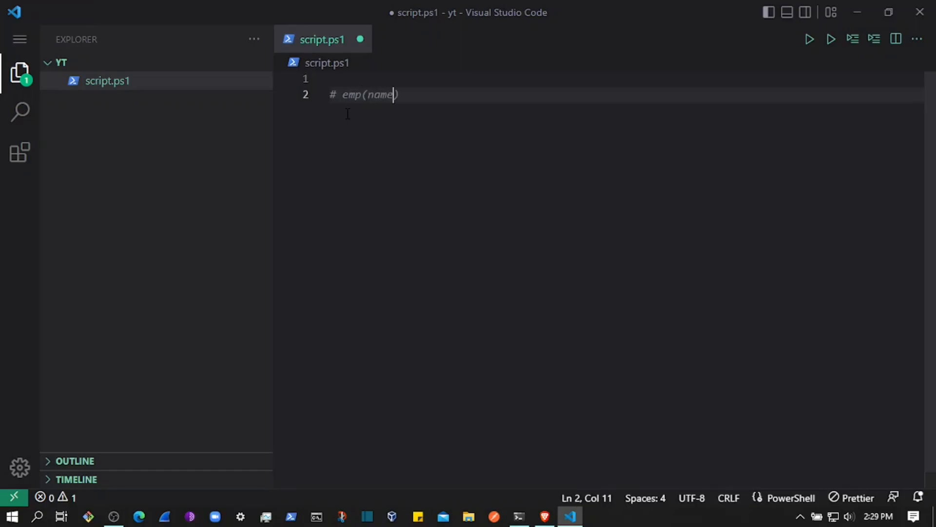
{"action": "type", "text": ".age,add"}
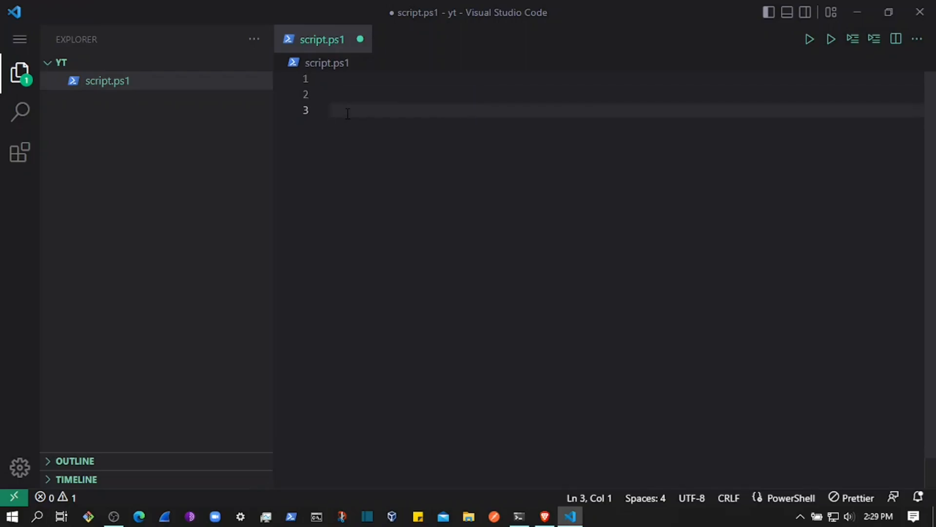
Add the line $csv_file="data.csv" on line 3.
{"action": "type", "text": "$csv_"}
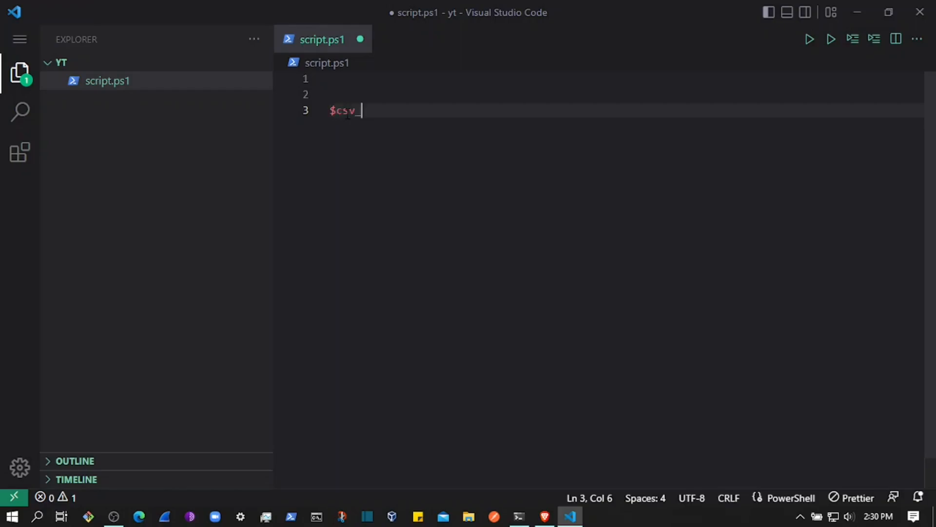
{"action": "type", "text": "f"}
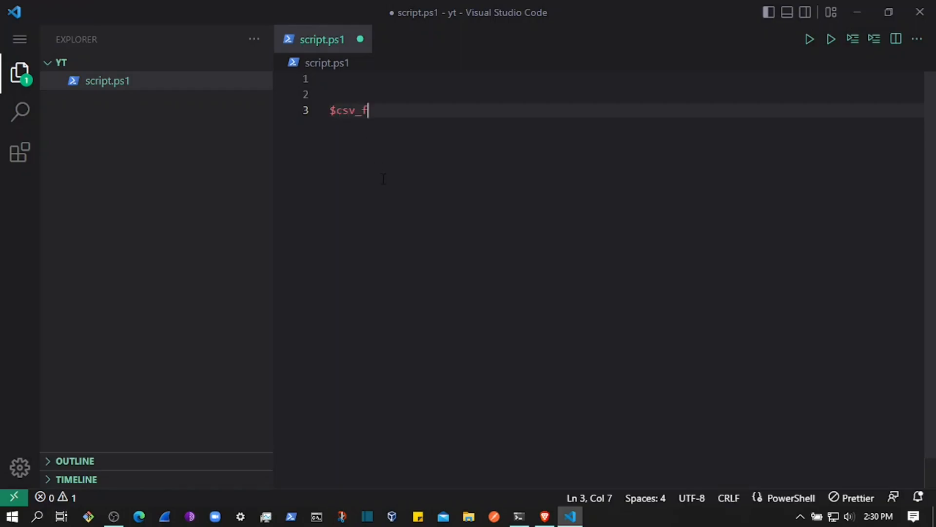
{"action": "type", "text": "ile=\"\""}
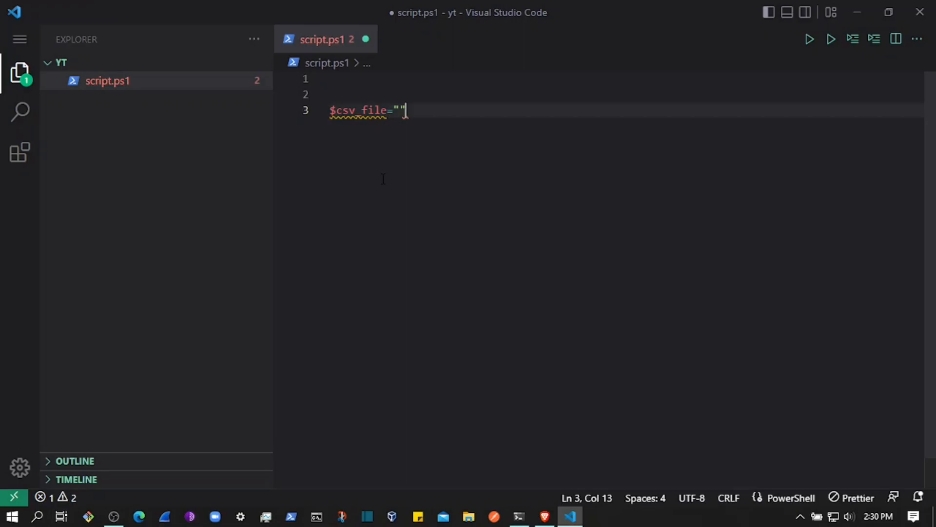
{"action": "key", "text": "Backspace"}
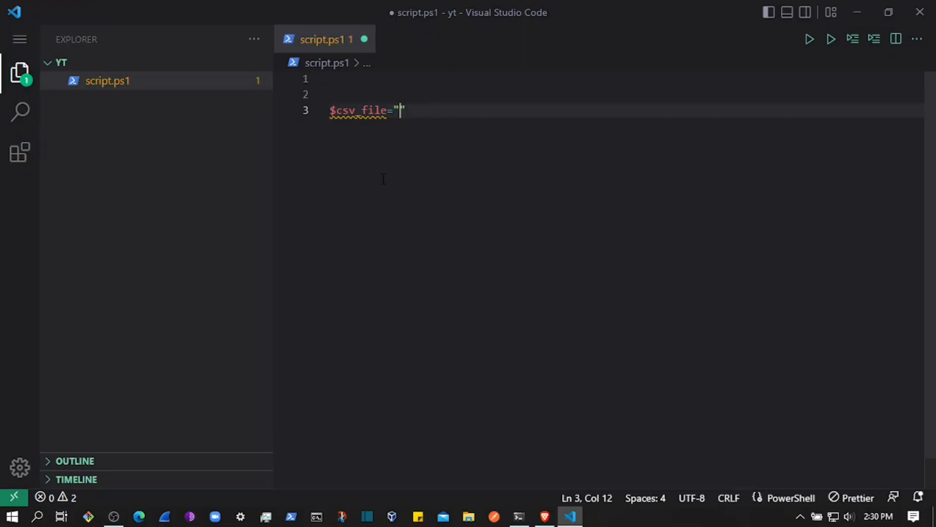
{"action": "mouse_move", "coordinate": [269, 173]}
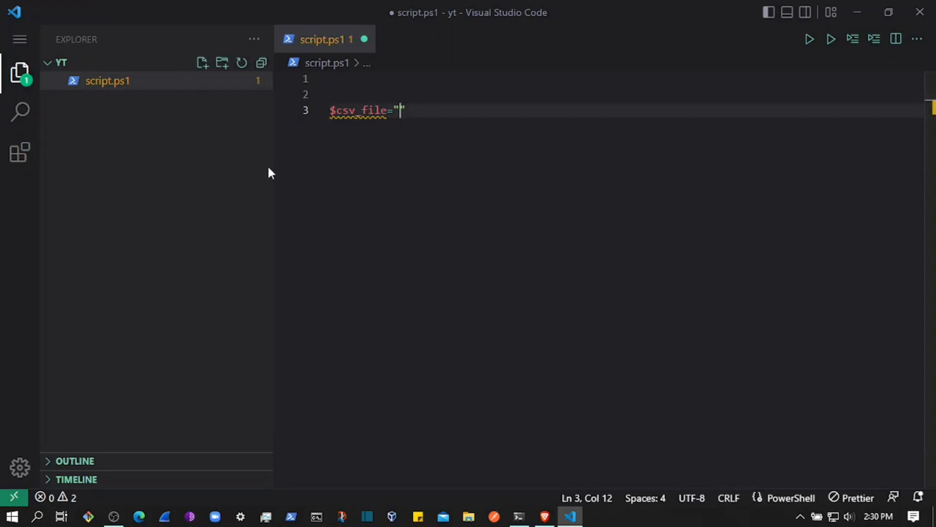
{"action": "type", "text": "data"}
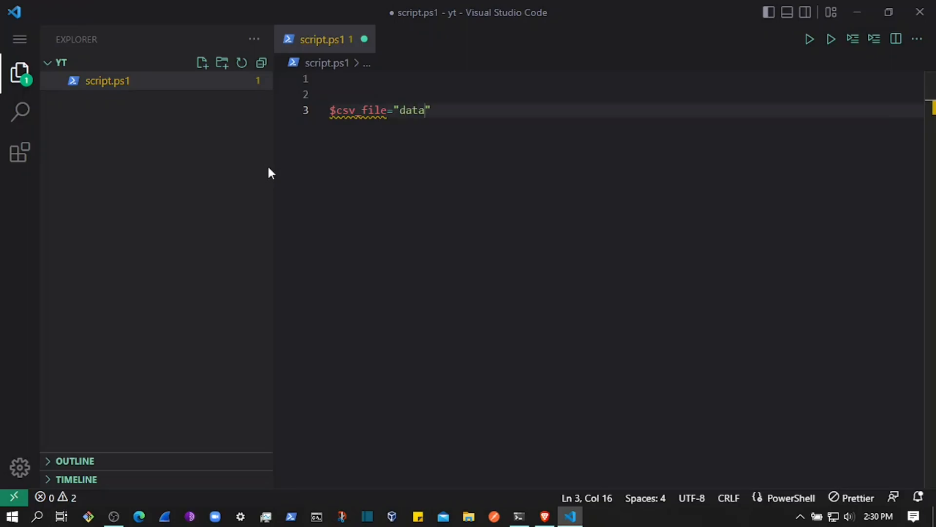
{"action": "type", "text": ".csv"}
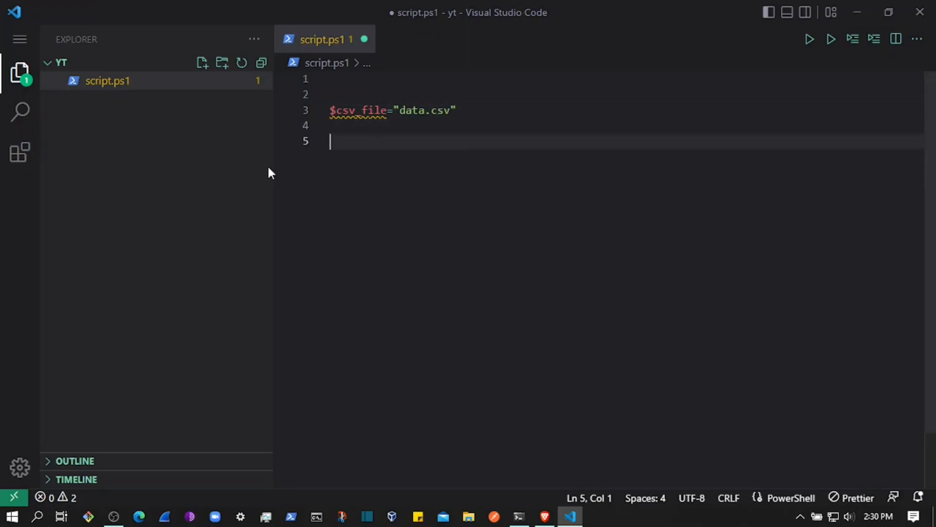
Erase the started 'ask pro' comment, leaving line 5 blank.
{"action": "type", "text": "#"}
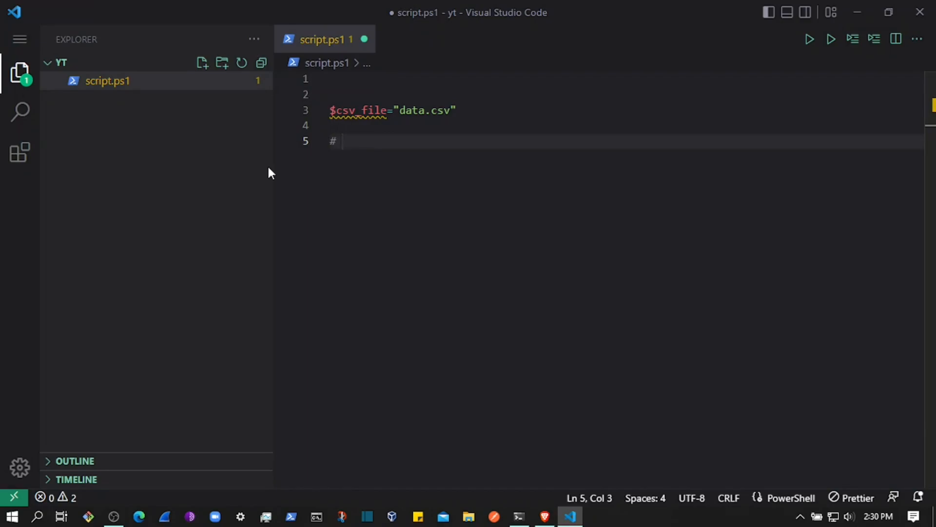
{"action": "type", "text": "ask"}
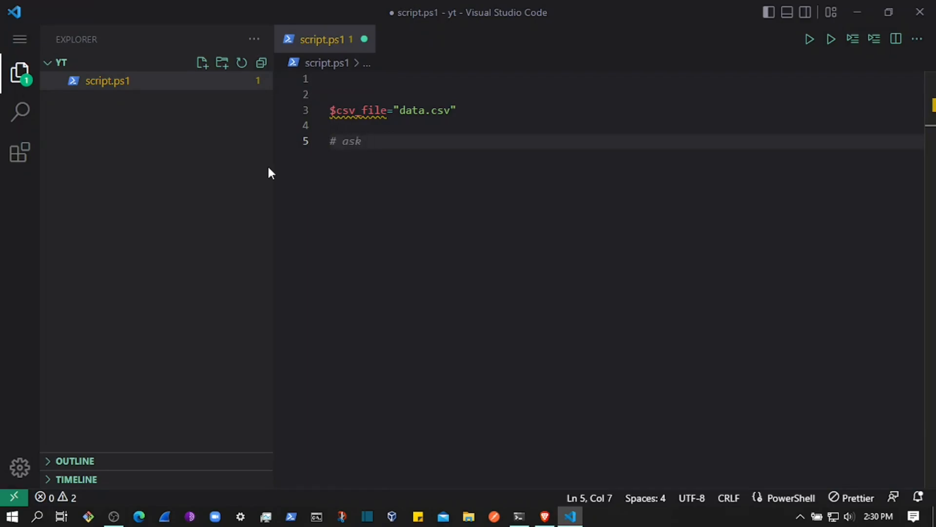
{"action": "type", "text": "pro"}
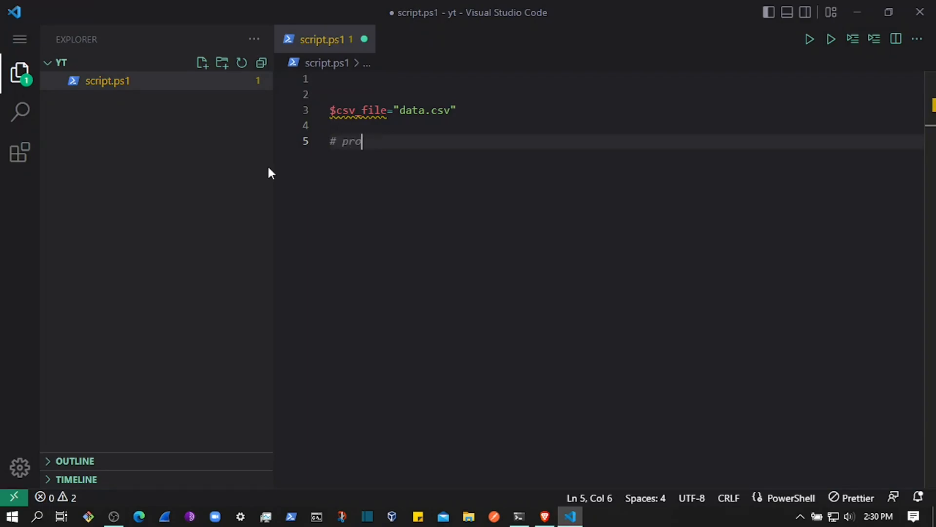
{"action": "key", "text": "BackSpace"}
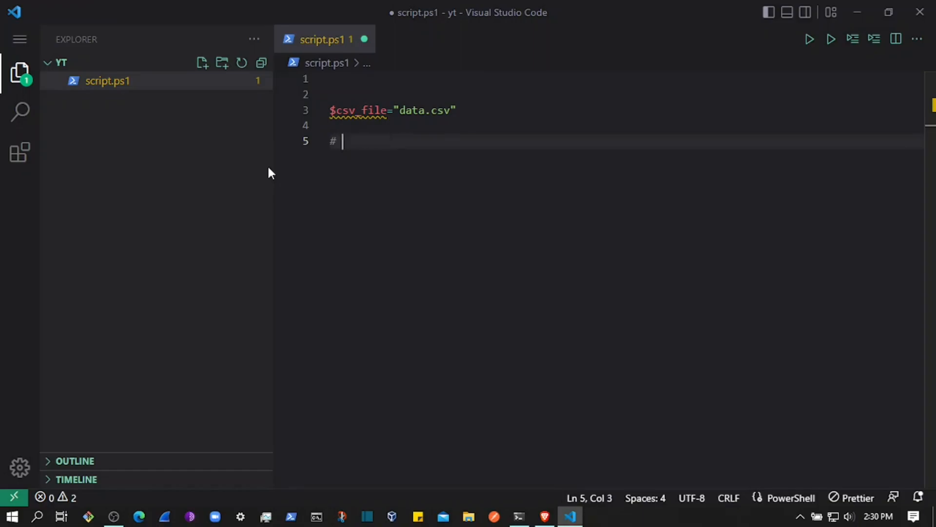
{"action": "key", "text": "BackSpace"}
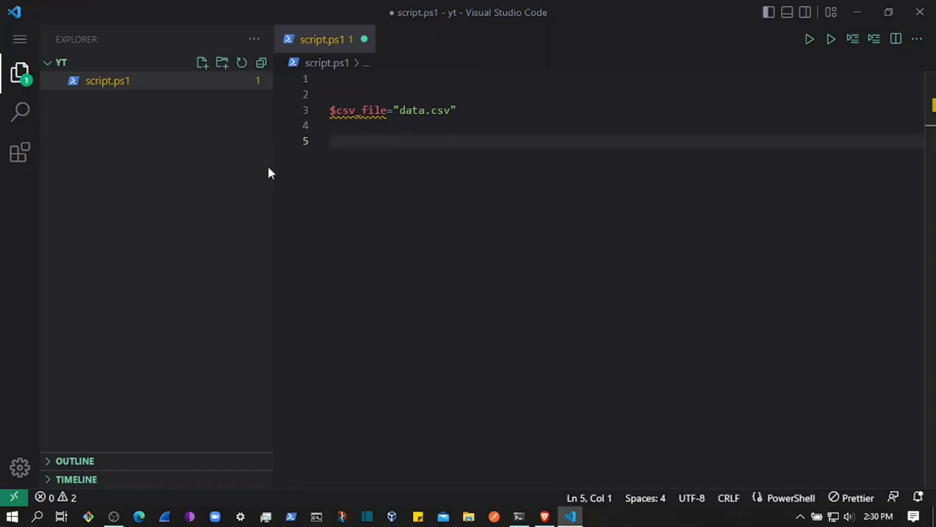
Write $name = Read-Host "Enter emp name:" and duplicate the line.
{"action": "type", "text": "$"}
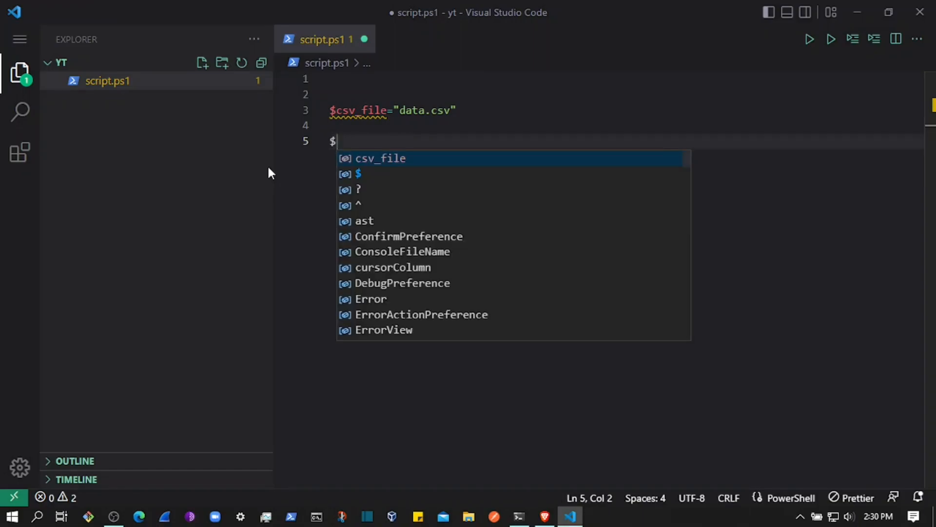
{"action": "type", "text": "name"}
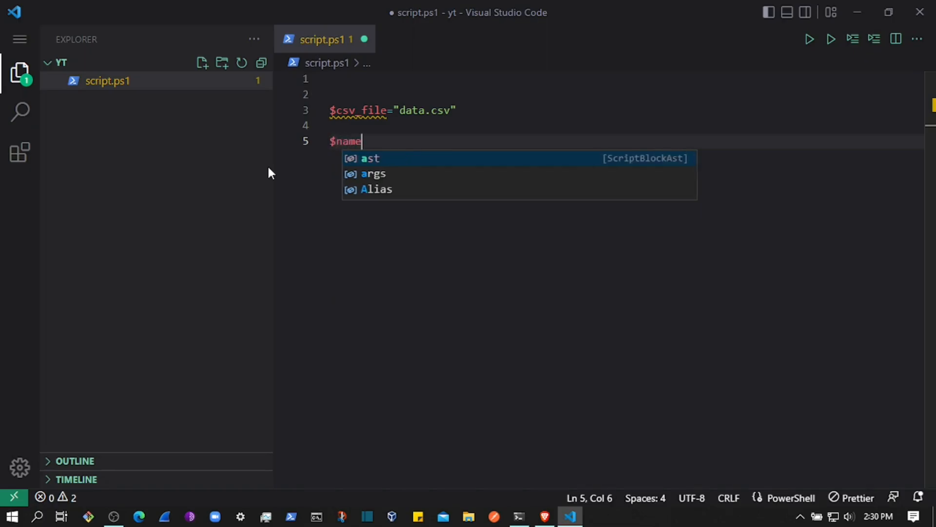
{"action": "type", "text": "=red"}
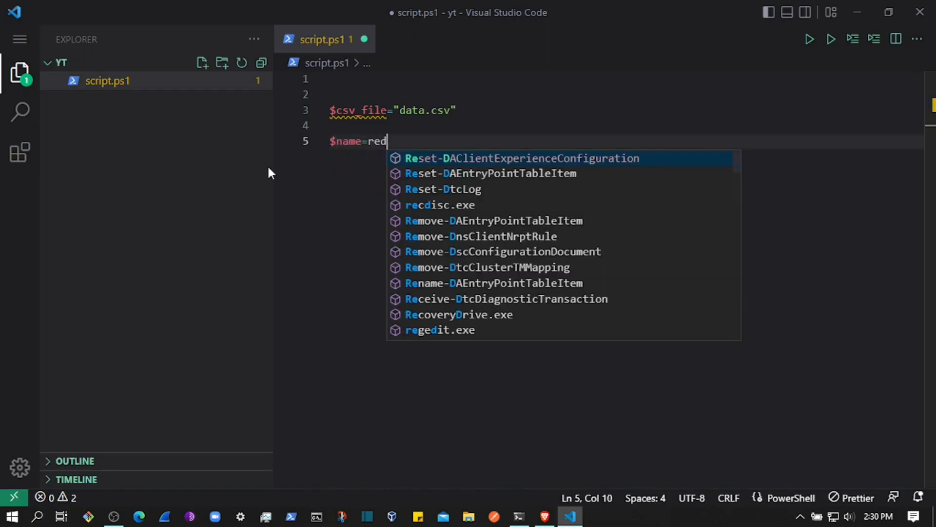
{"action": "type", "text": "Read-Host"}
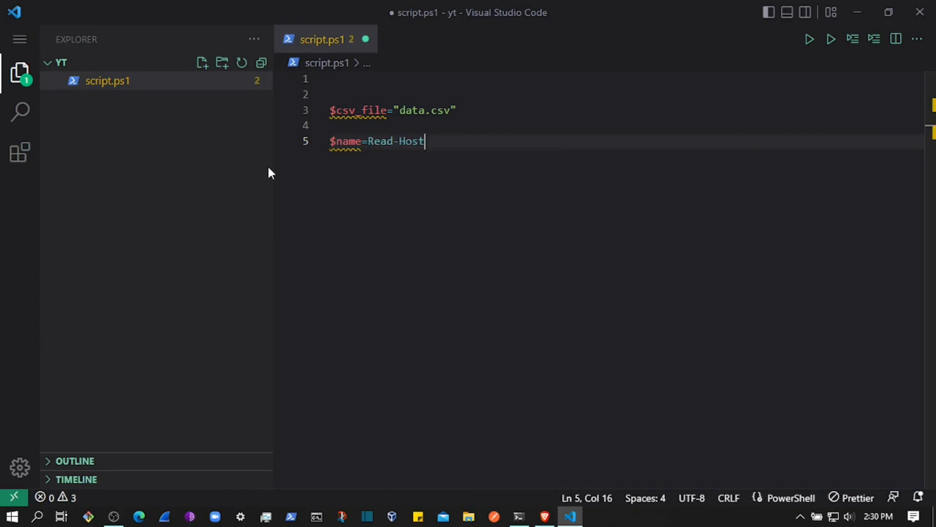
{"action": "type", "text": "\"\""}
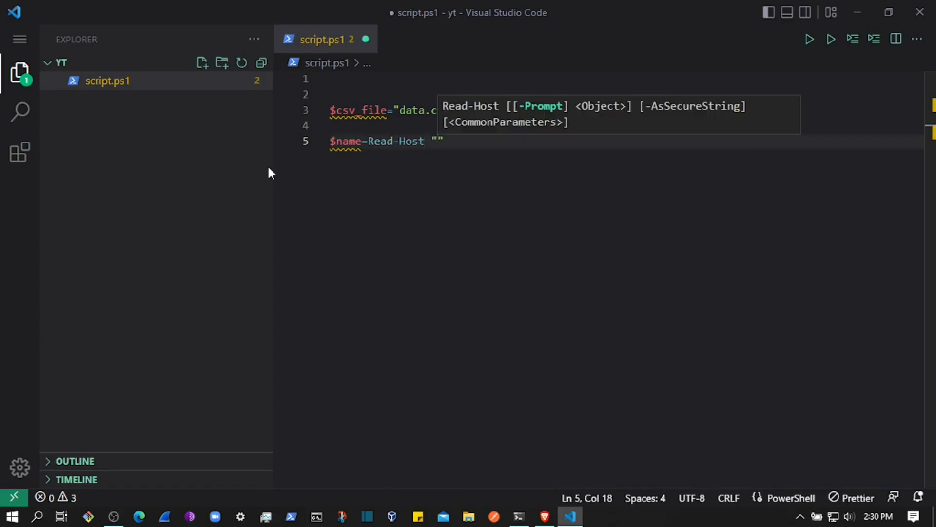
{"action": "type", "text": "Enter emp"}
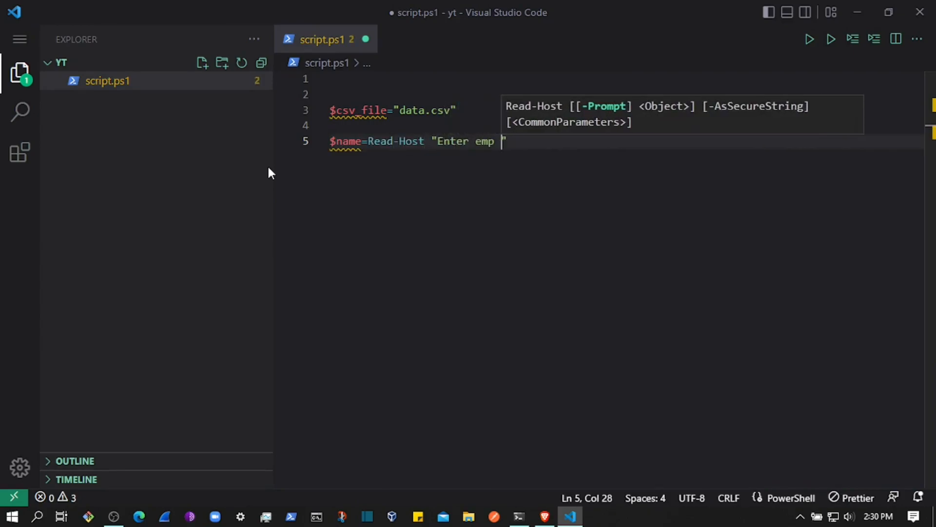
{"action": "type", "text": "name"}
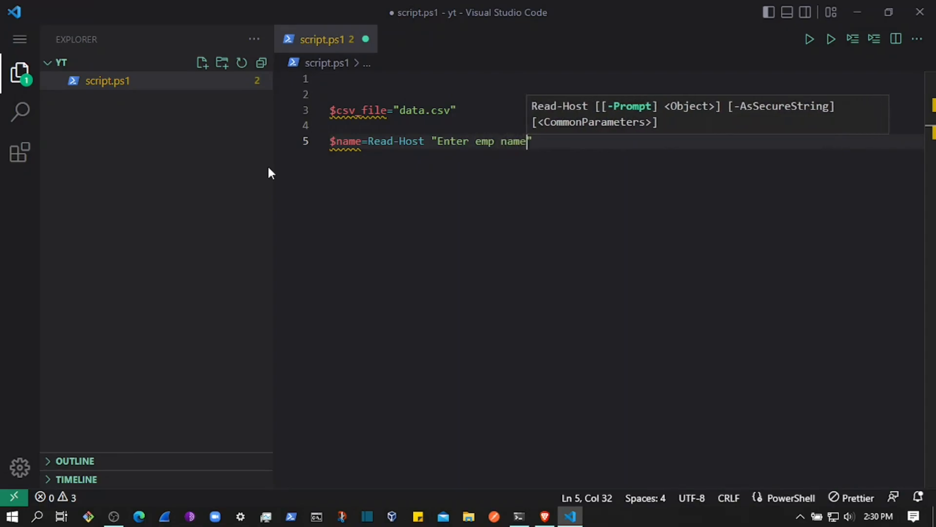
{"action": "type", "text": ":\""}
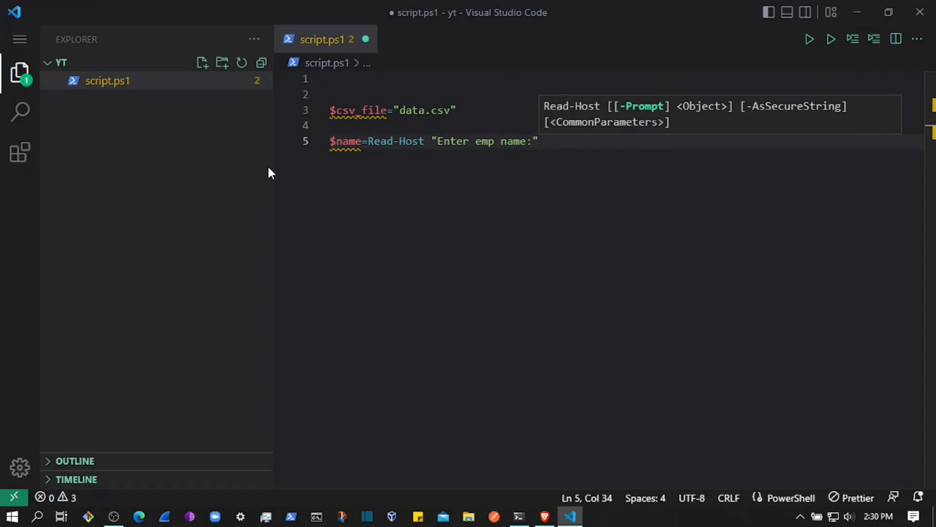
{"action": "key", "text": "Enter"}
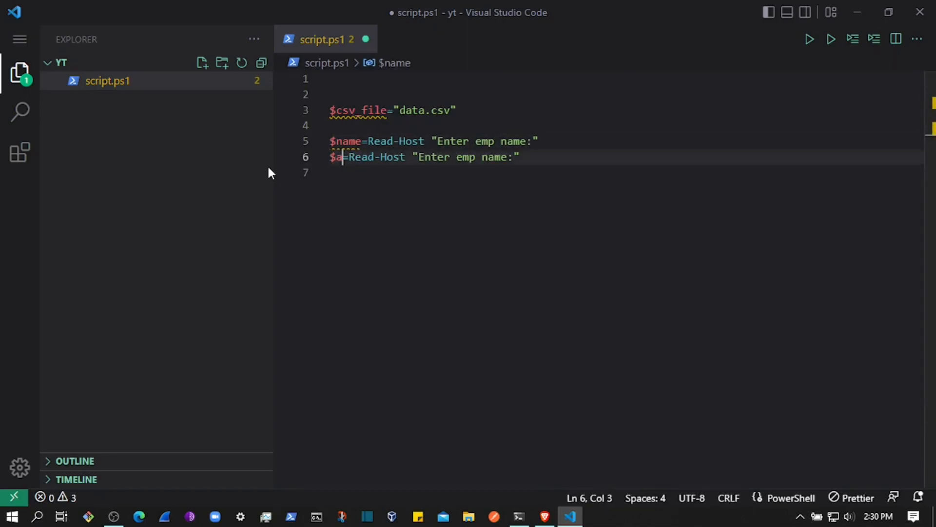
Edit the copied lines into $age and $address Read-Host prompts.
{"action": "type", "text": "ge"}
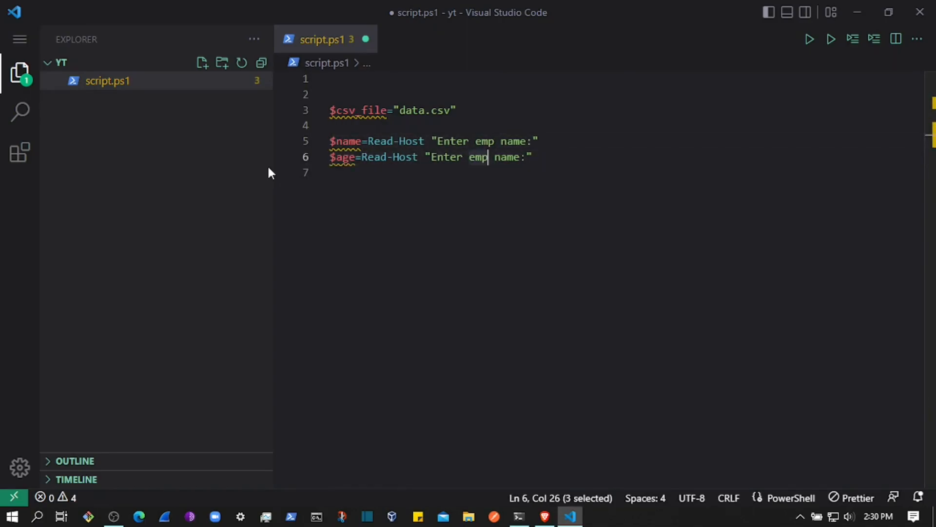
{"action": "type", "text": "age"}
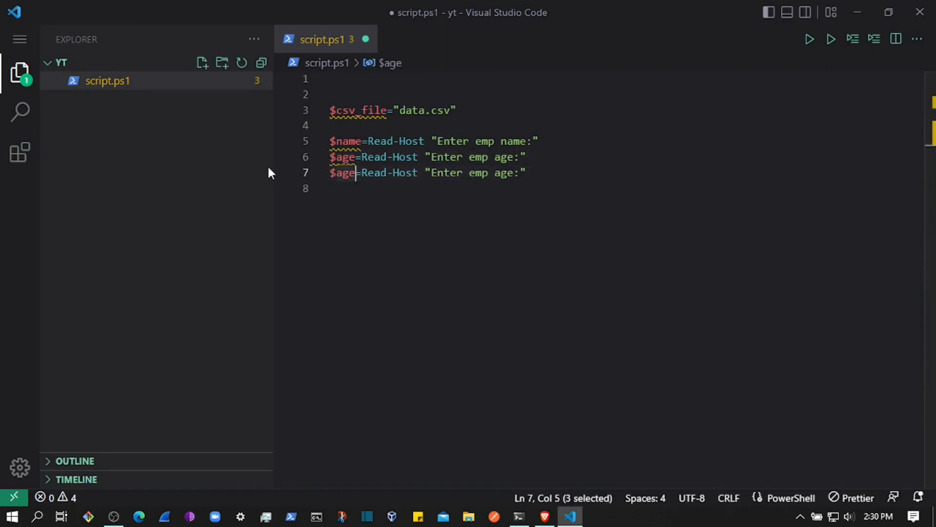
{"action": "type", "text": "address"}
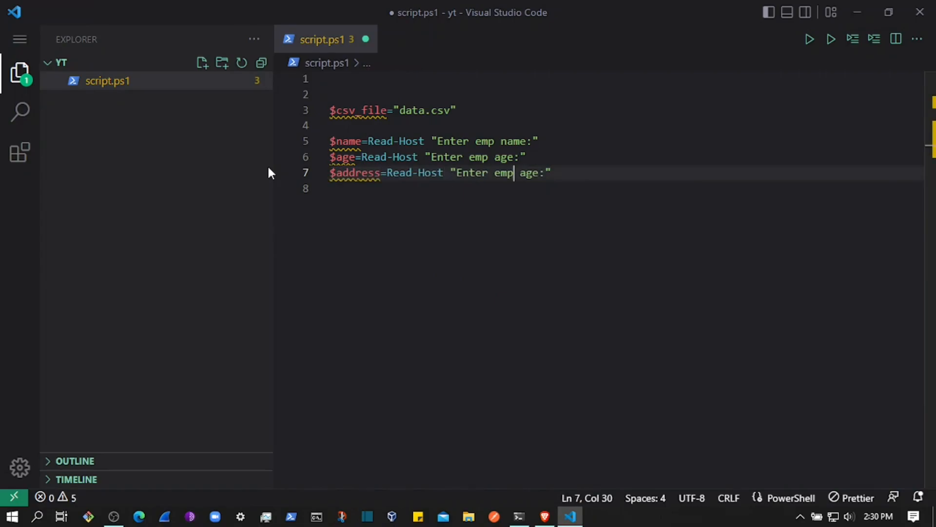
{"action": "type", "text": "addr"}
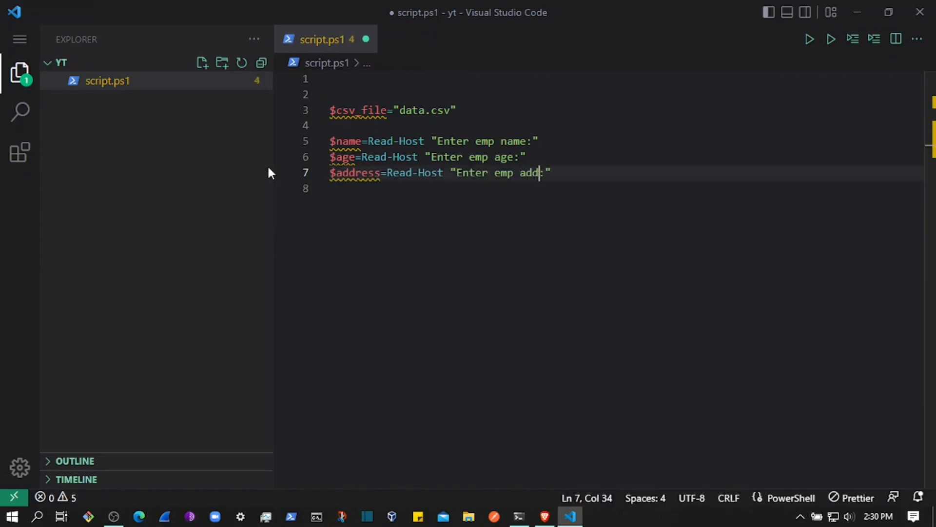
{"action": "type", "text": "ress"}
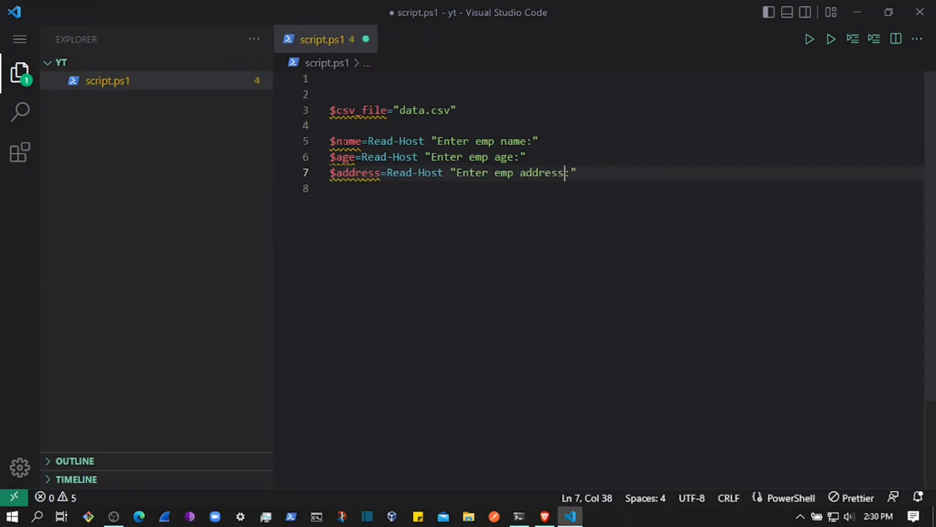
{"action": "mouse_move", "coordinate": [347, 141]}
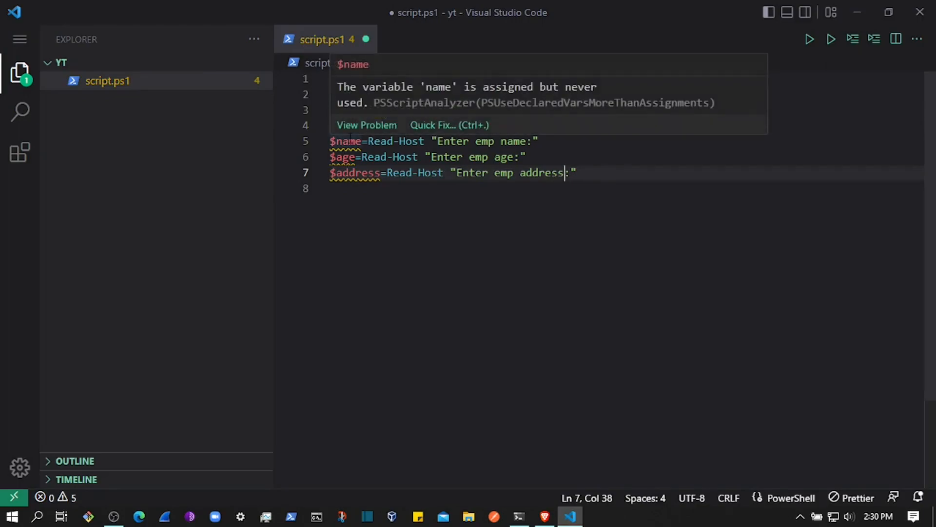
{"action": "mouse_move", "coordinate": [426, 103]}
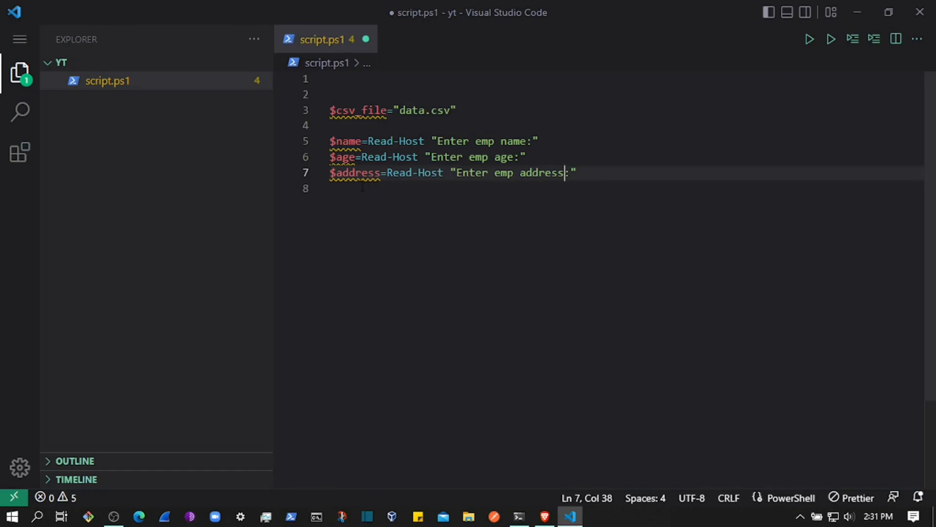
Add Write-Host lines echoing $name, $age and $address, and save script.ps1.
{"action": "key", "text": "Enter"}
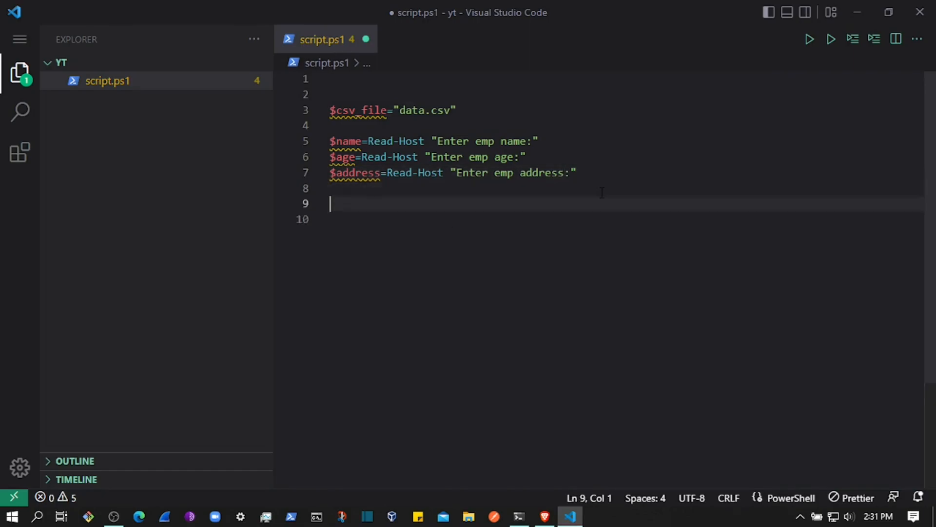
{"action": "type", "text": "echo"}
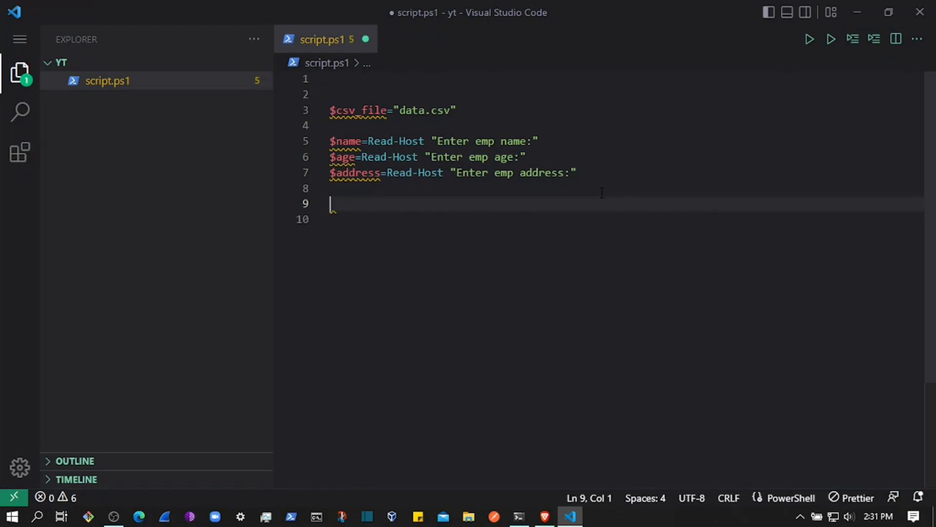
{"action": "type", "text": "write-Host"}
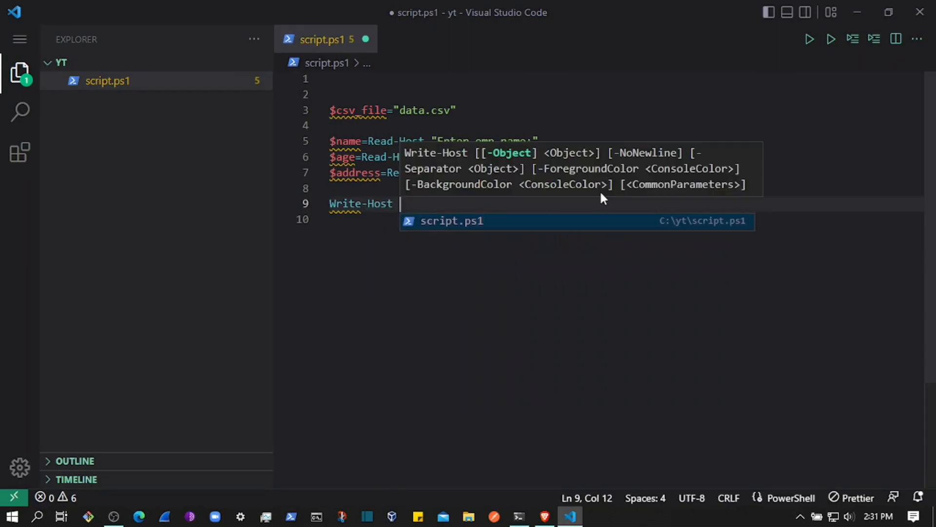
{"action": "type", "text": "$a"}
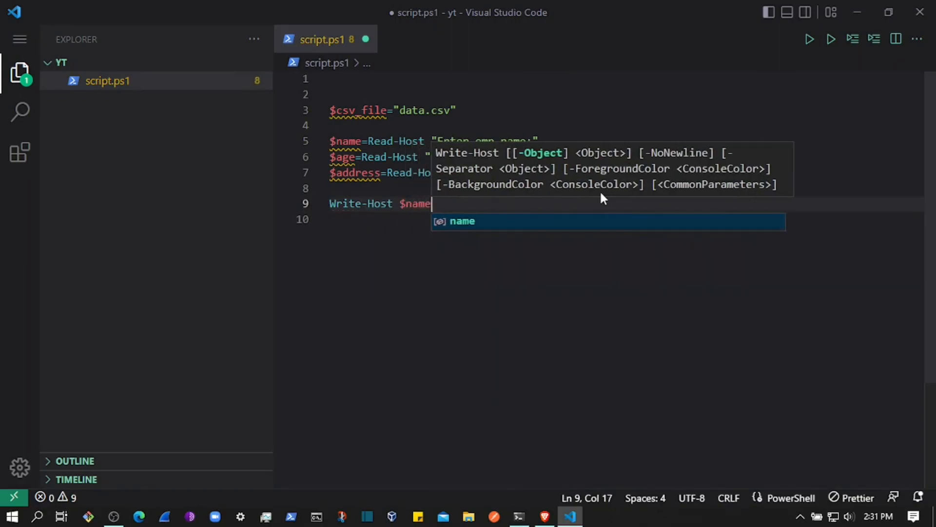
{"action": "type", "text": "Write-Host $address"}
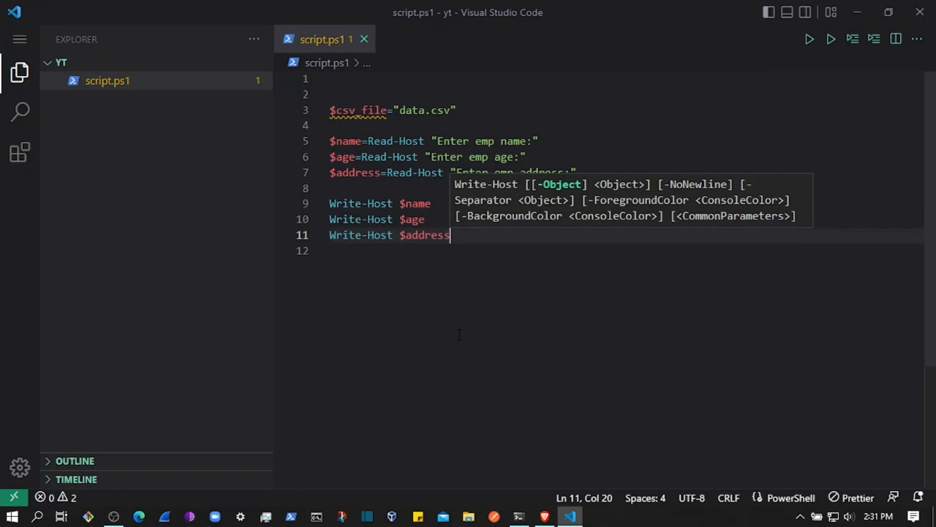
{"action": "left_click", "coordinate": [518, 516]}
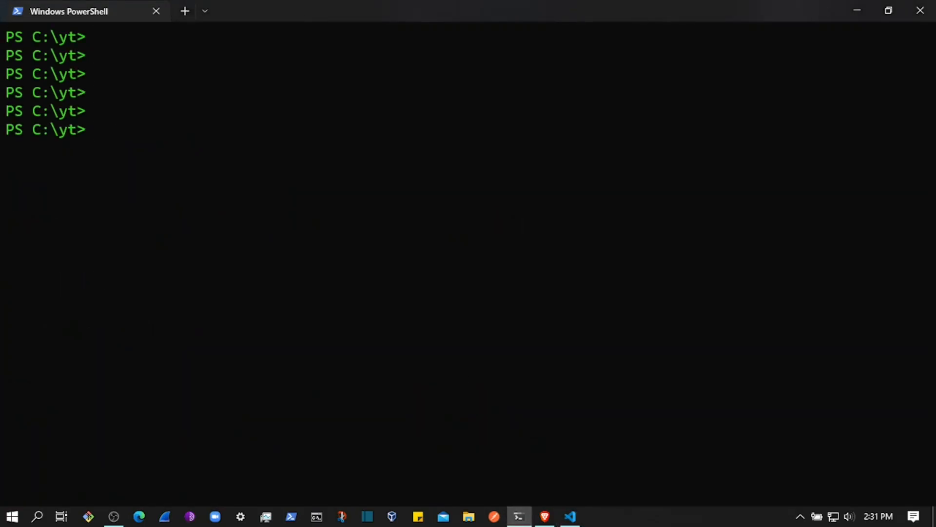
Run .\script.ps1, answering ali, 45 and something, and see each value echoed.
{"action": "type", "text": "./s"}
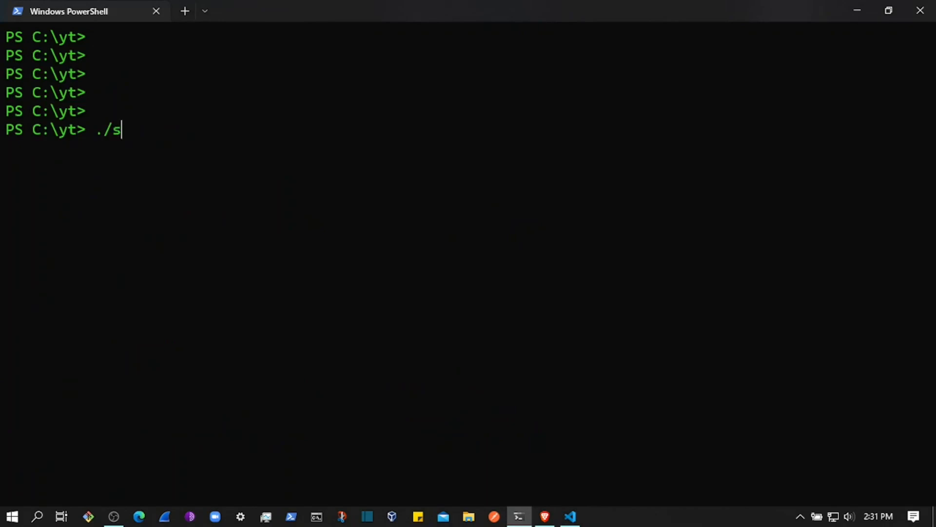
{"action": "type", "text": "cript.ps1"}
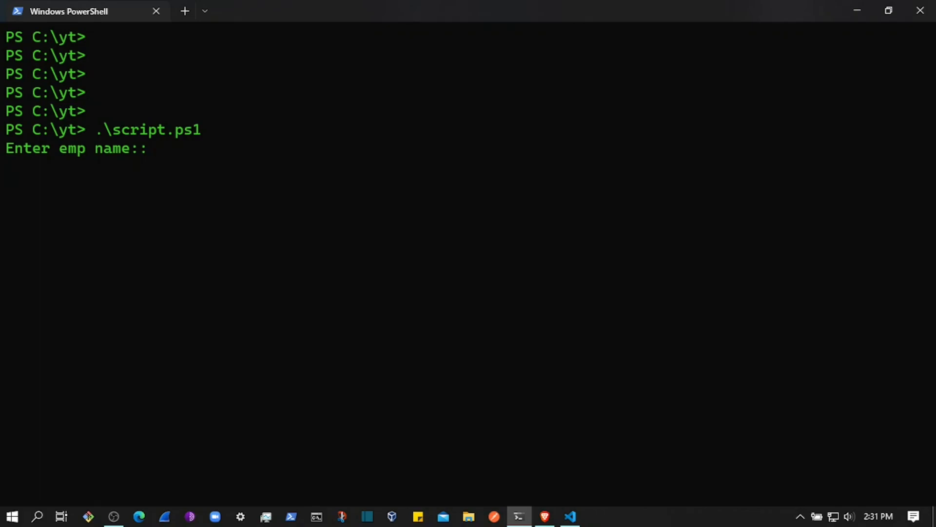
{"action": "type", "text": "ali"}
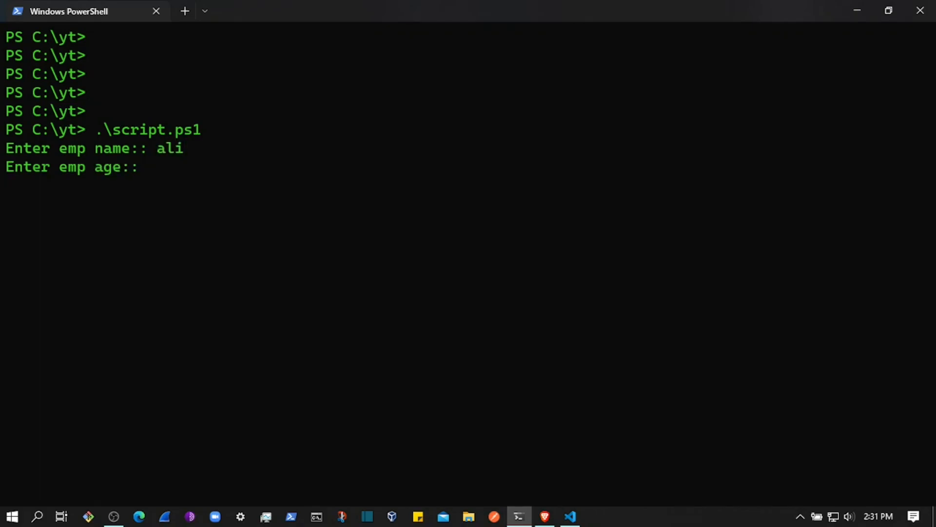
{"action": "type", "text": "45"}
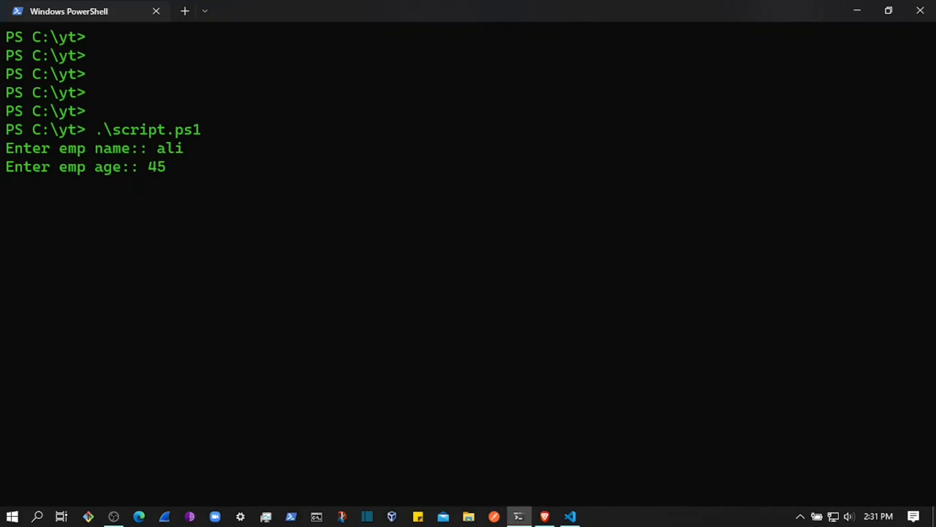
{"action": "key", "text": "Return"}
{"action": "type", "text": "something"}
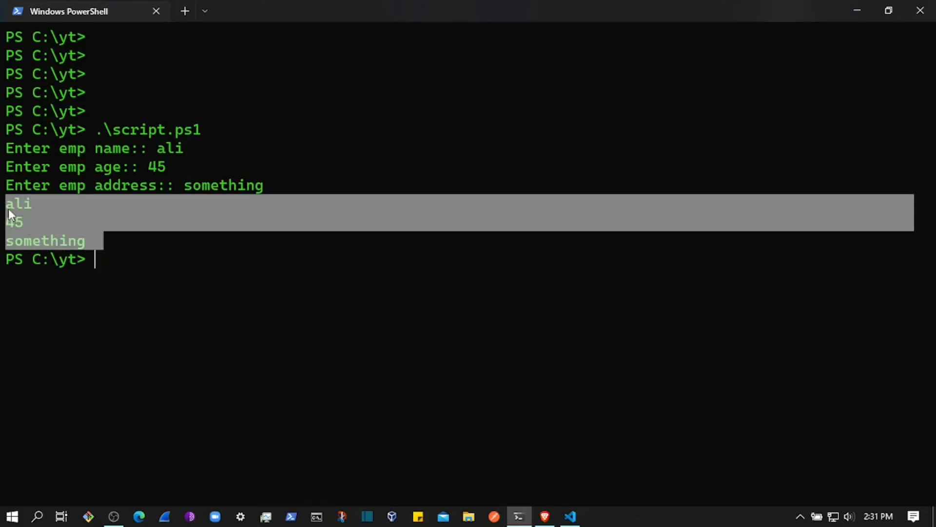
{"action": "mouse_move", "coordinate": [216, 321]}
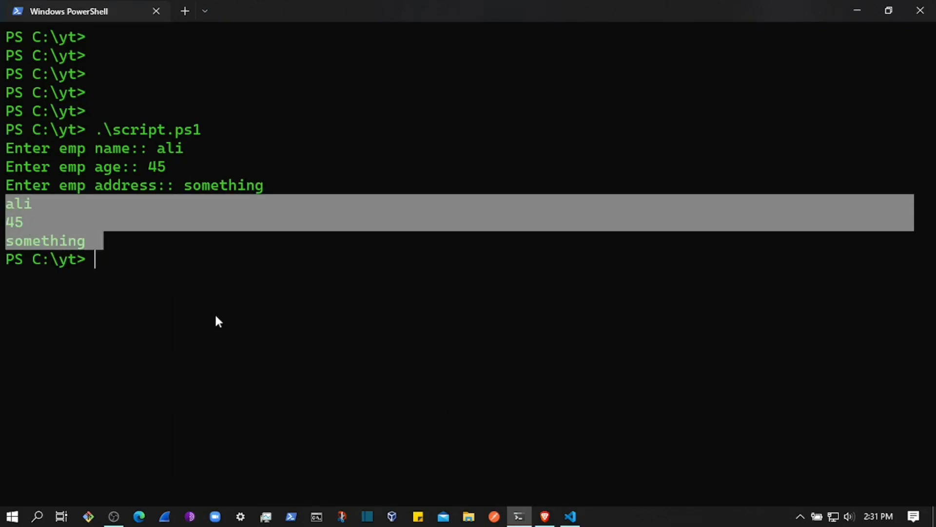
{"action": "mouse_move", "coordinate": [200, 250]}
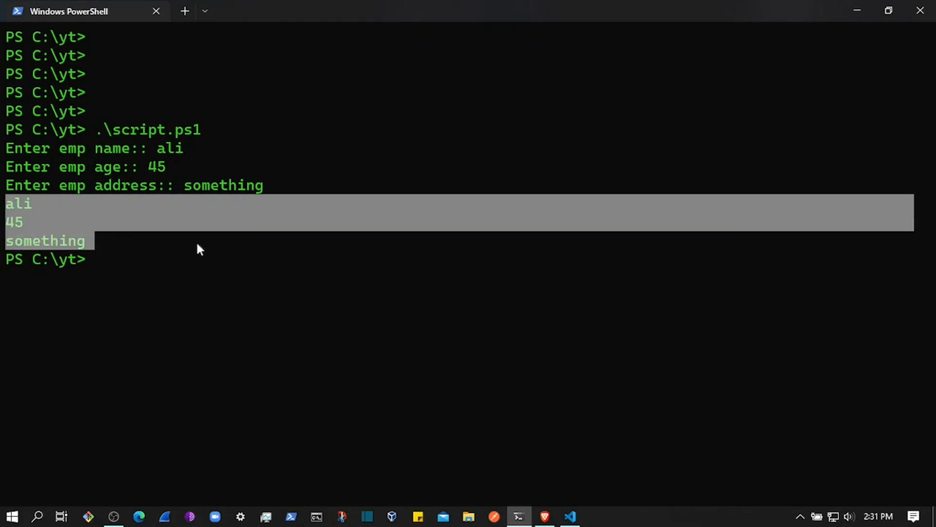
{"action": "mouse_move", "coordinate": [417, 398]}
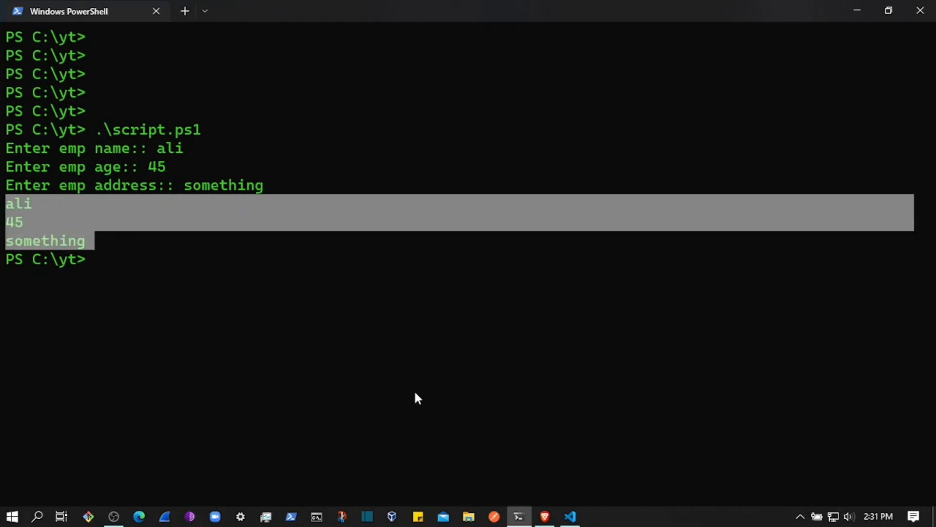
{"action": "left_click", "coordinate": [569, 516]}
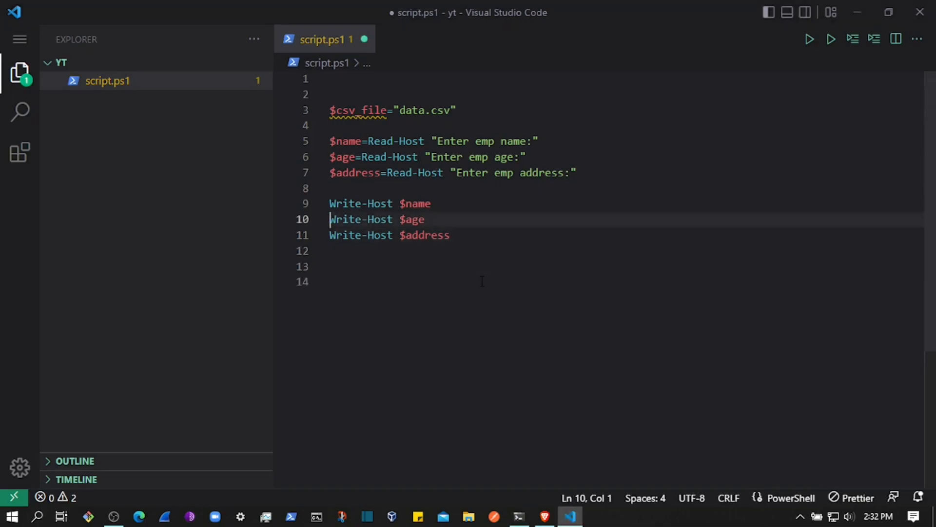
Replace the Write-Host lines with a PSCustomObject template.
{"action": "key", "text": "Delete"}
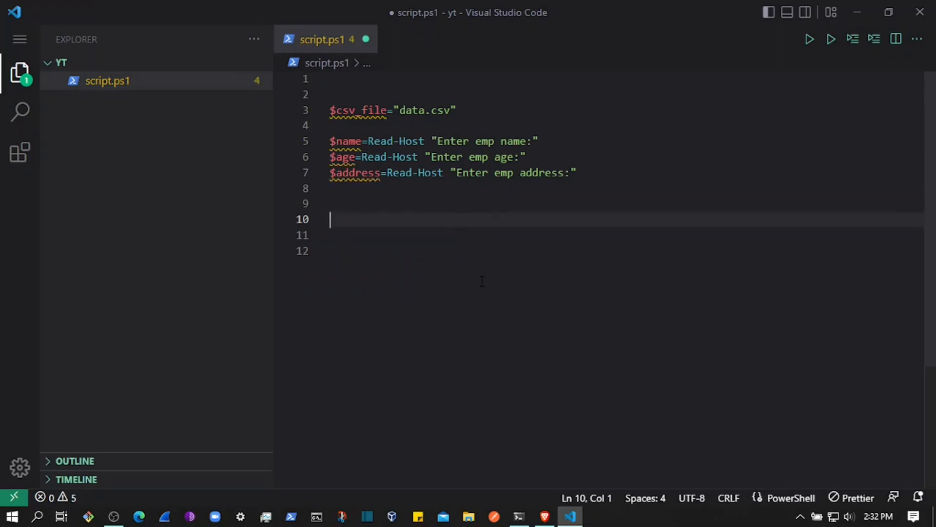
{"action": "type", "text": "["}
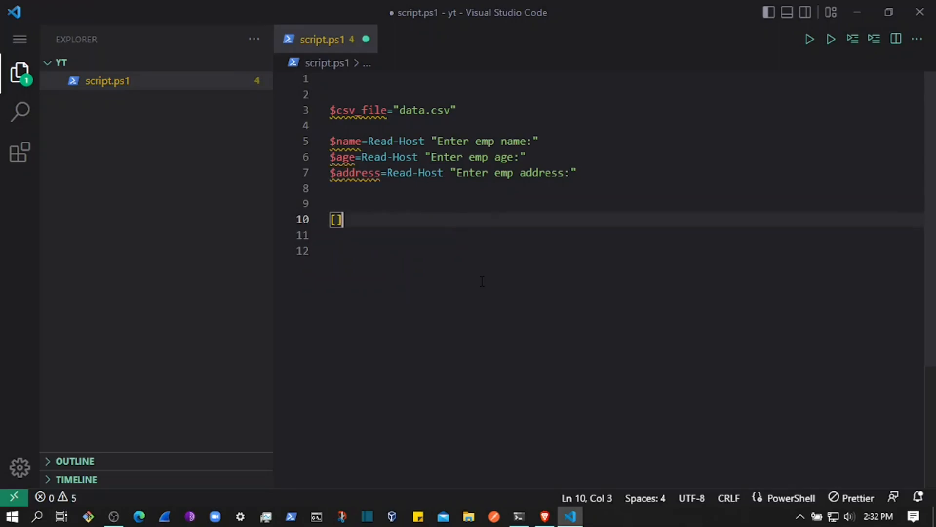
{"action": "type", "text": "p"}
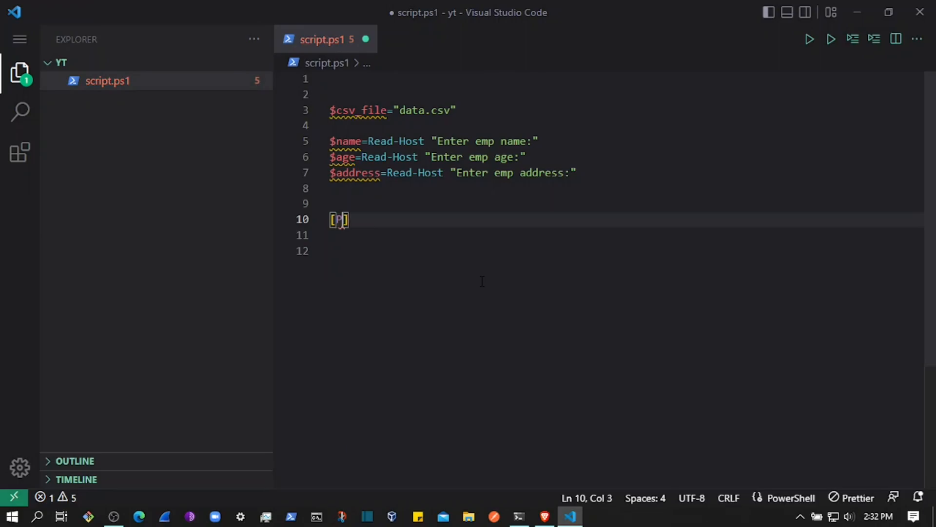
{"action": "type", "text": "s"}
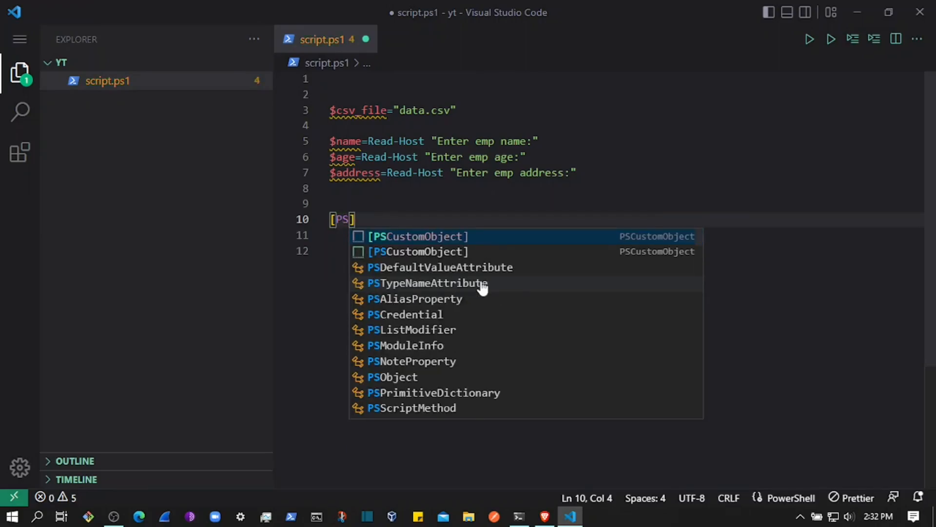
{"action": "left_click", "coordinate": [418, 236]}
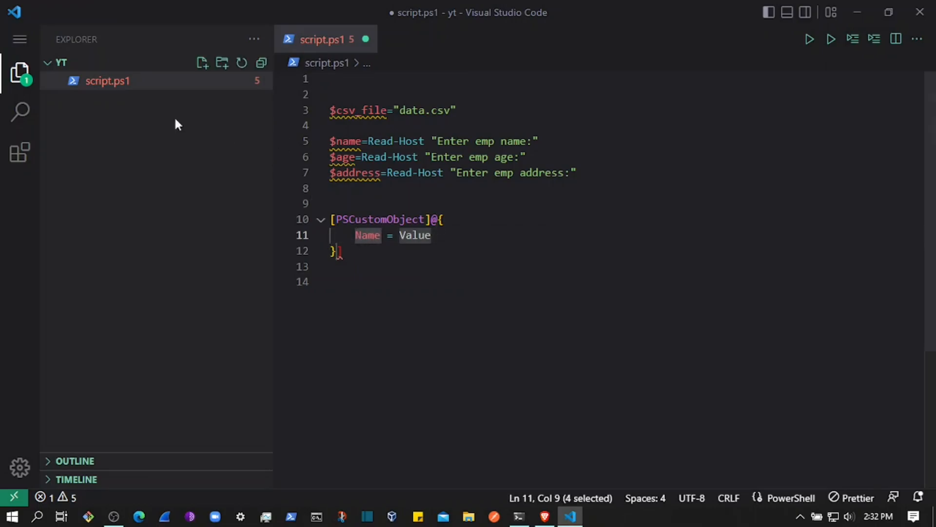
Map the object's name, age and address keys to $name, $age and $address.
{"action": "type", "text": "na"}
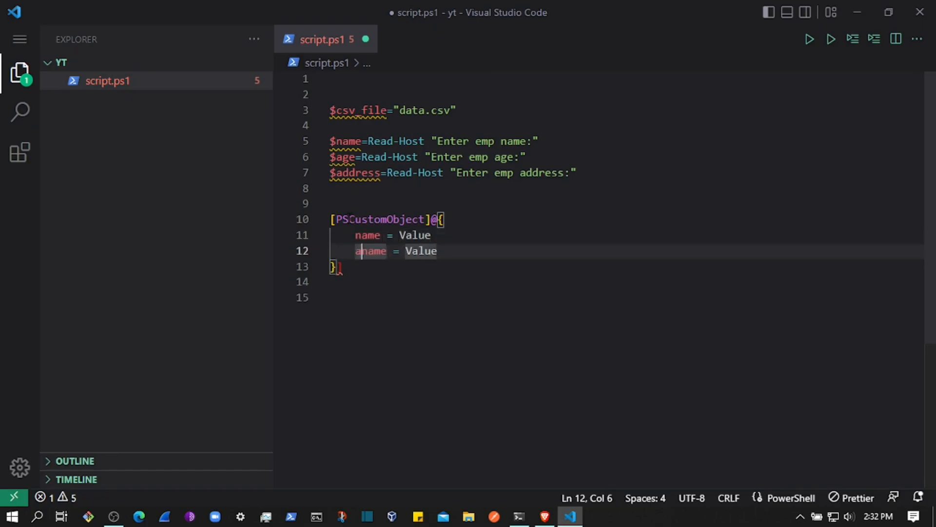
{"action": "type", "text": "age"}
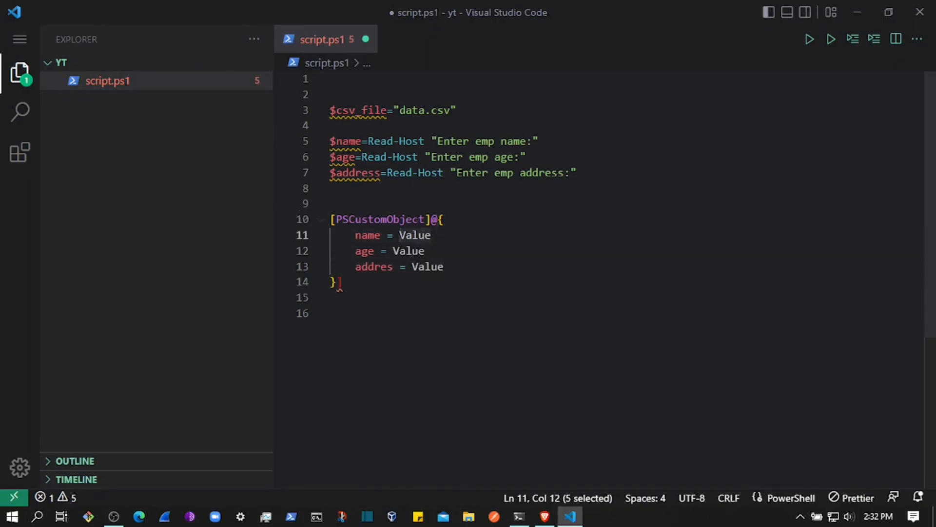
{"action": "left_click", "coordinate": [404, 234]}
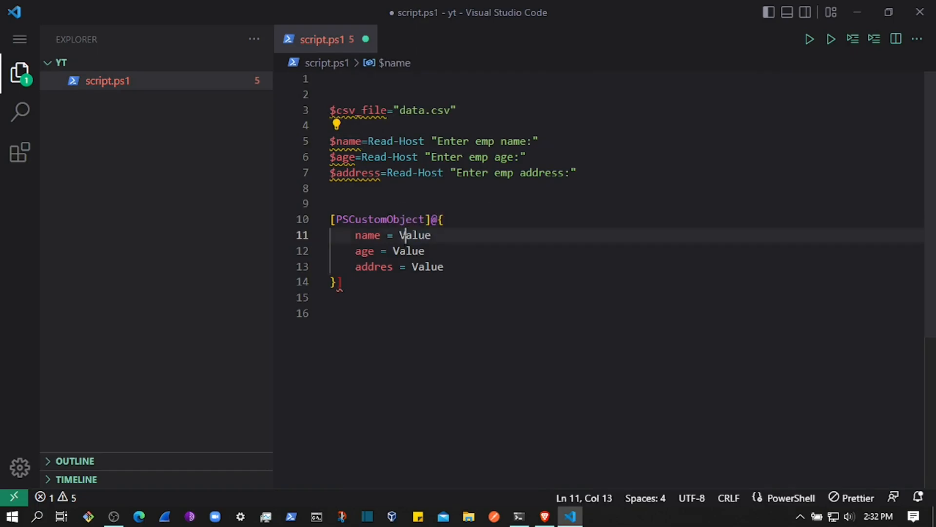
{"action": "type", "text": "$name"}
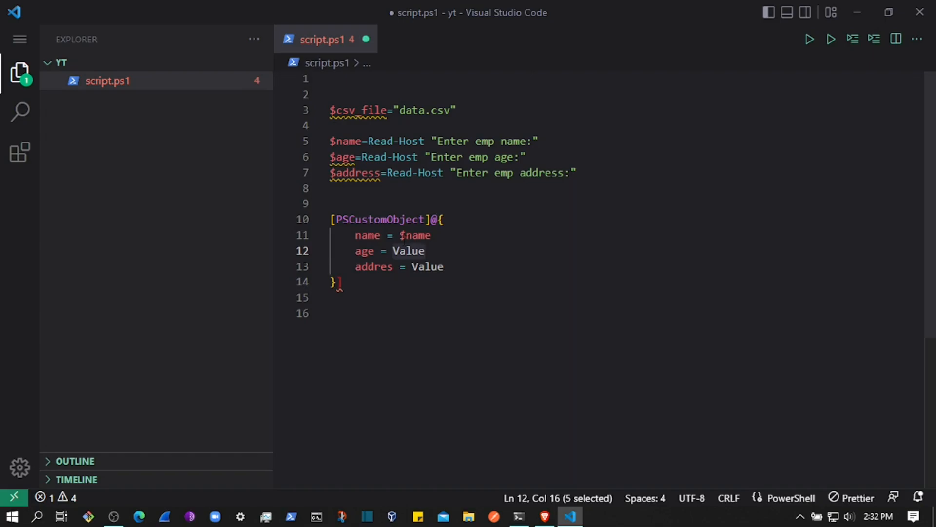
{"action": "type", "text": "$age"}
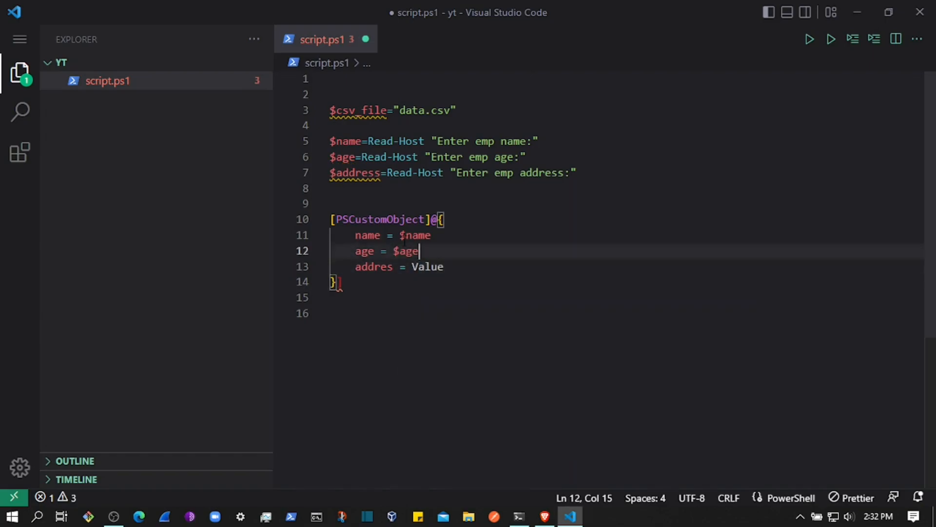
{"action": "type", "text": "$address"}
{"action": "left_click", "coordinate": [627, 282]}
{"action": "type", "text": " | Expo"}
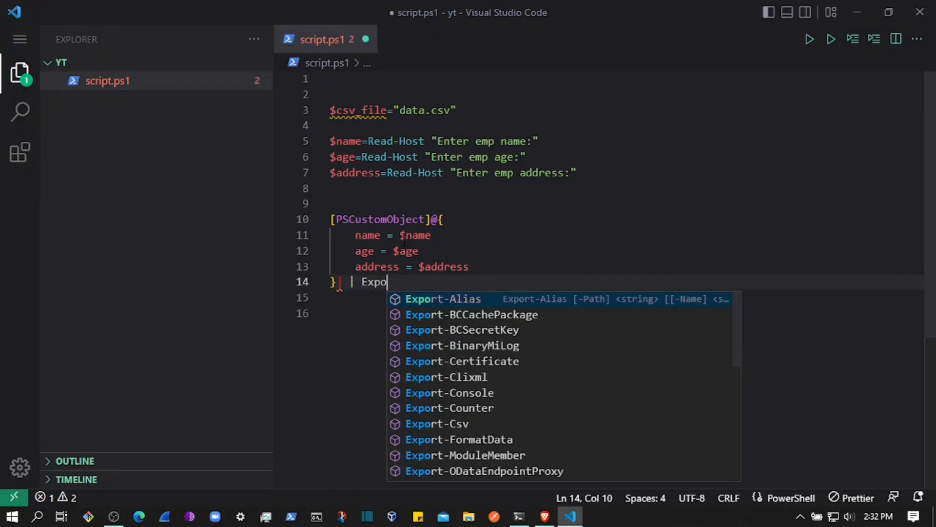
Append '| Export-Csv $csv_file' after the object's closing brace.
{"action": "type", "text": "-csv"}
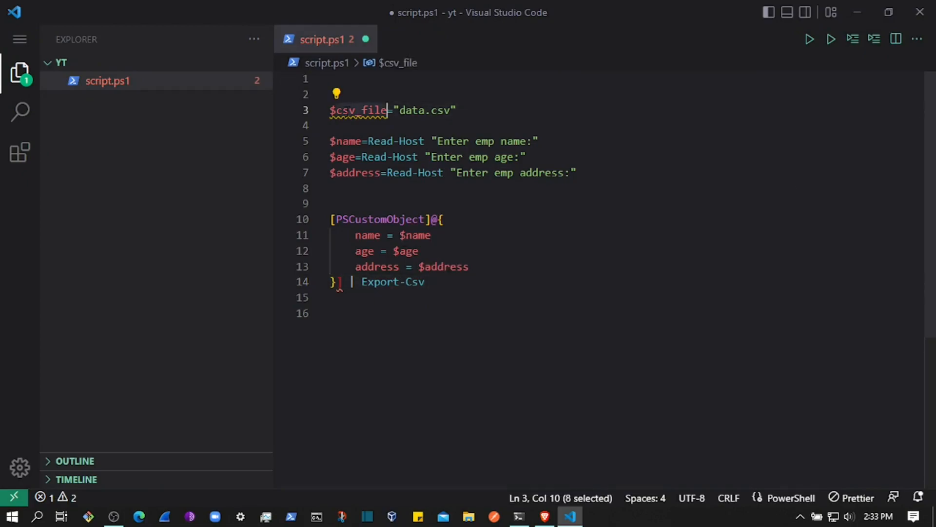
{"action": "left_click", "coordinate": [442, 281]}
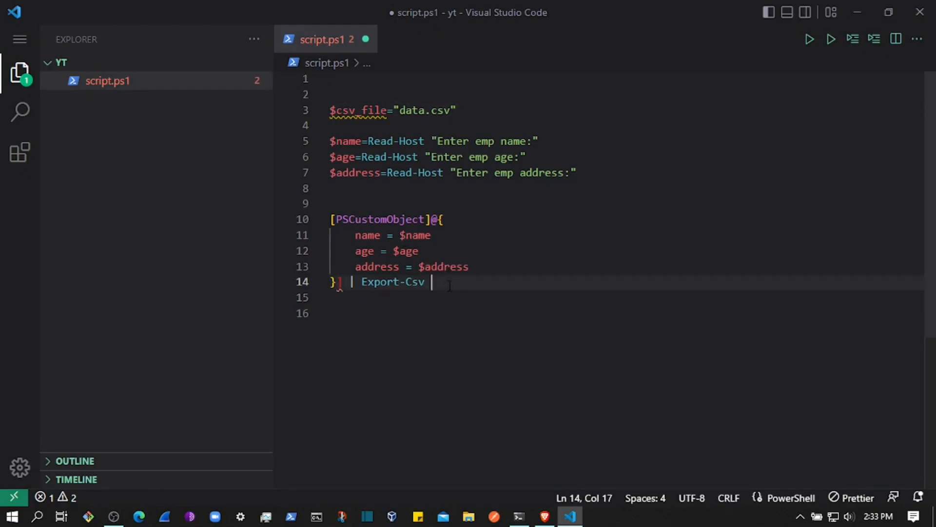
{"action": "type", "text": "$csv_file"}
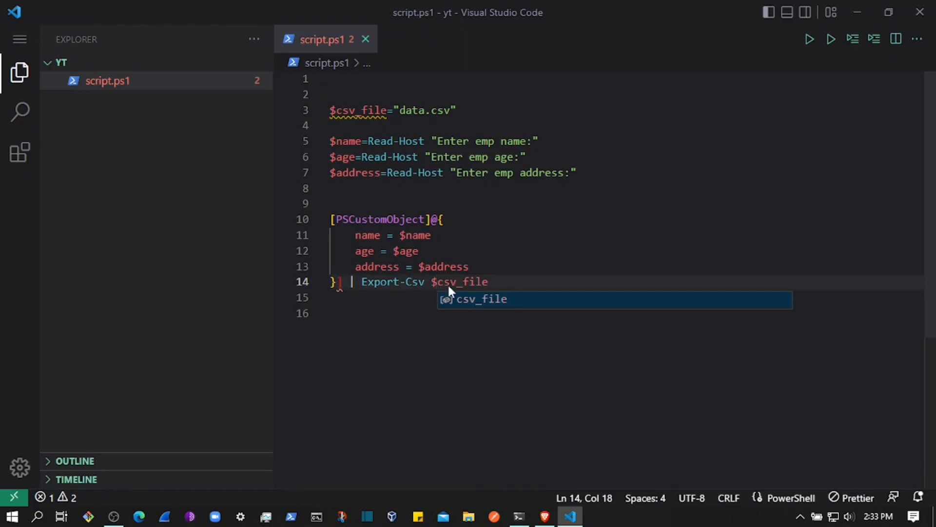
{"action": "key", "text": "Escape"}
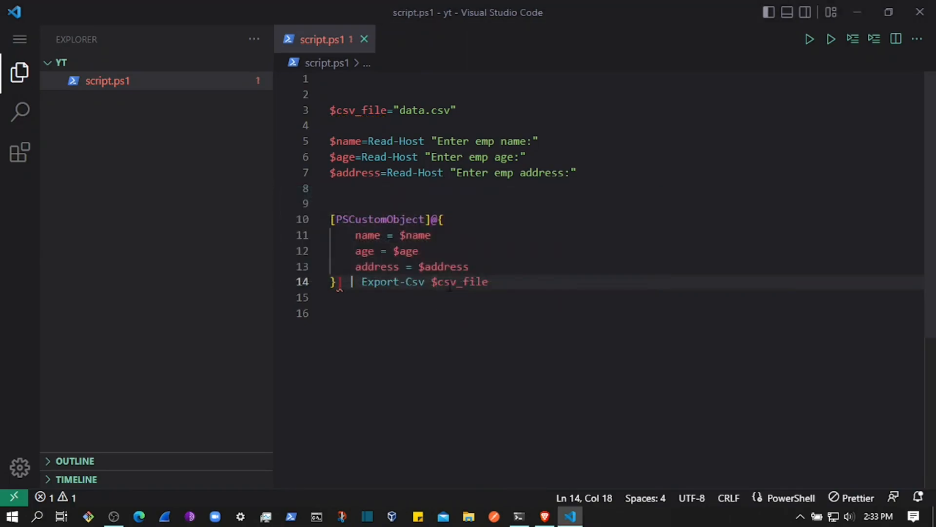
{"action": "left_click", "coordinate": [341, 282]}
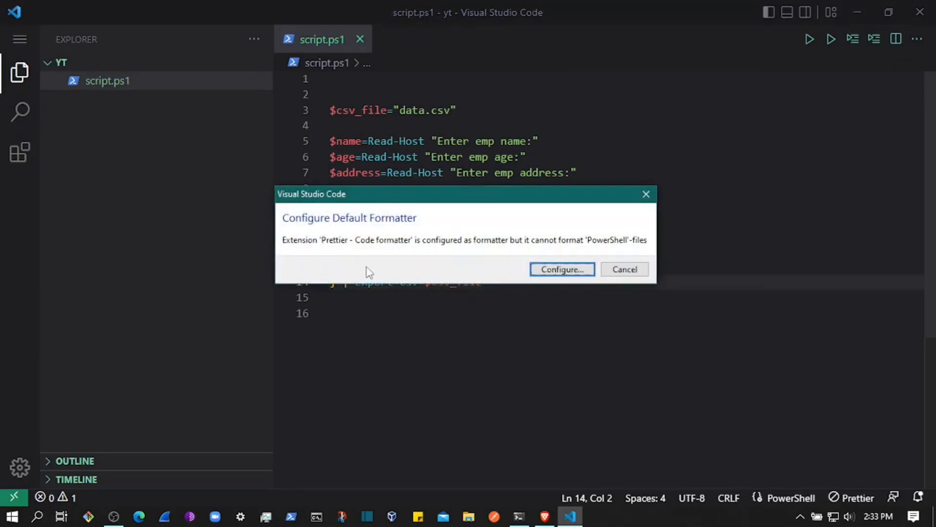
Dismiss the formatter prompt and remove the extra blank line above the object.
{"action": "left_click", "coordinate": [625, 268]}
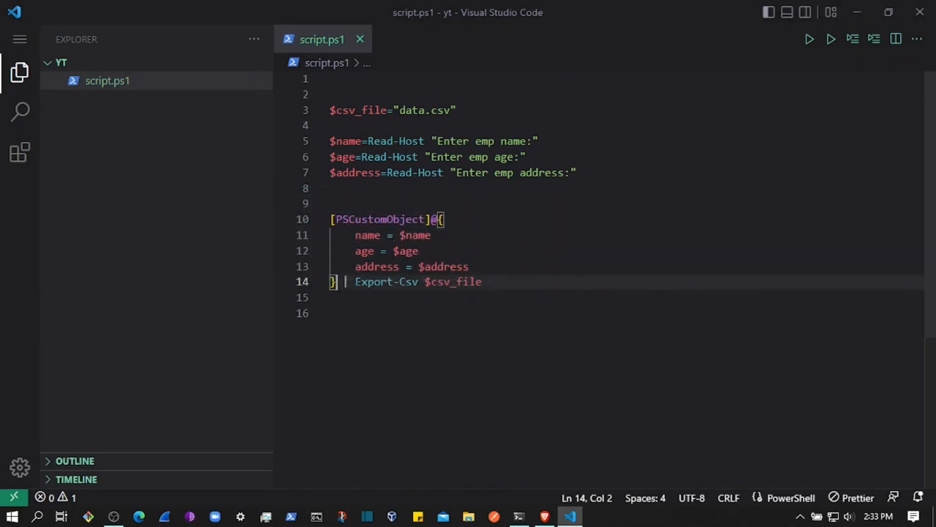
{"action": "left_click", "coordinate": [444, 219]}
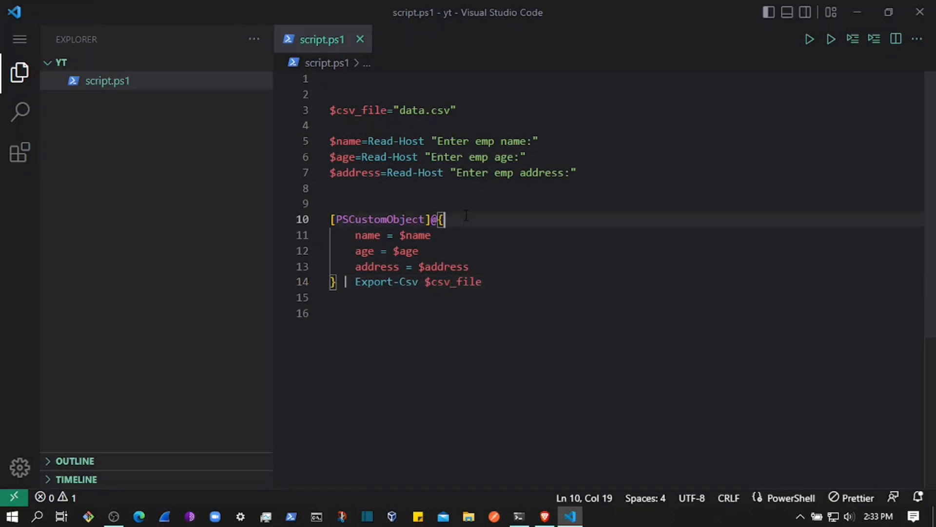
{"action": "key", "text": "Backspace"}
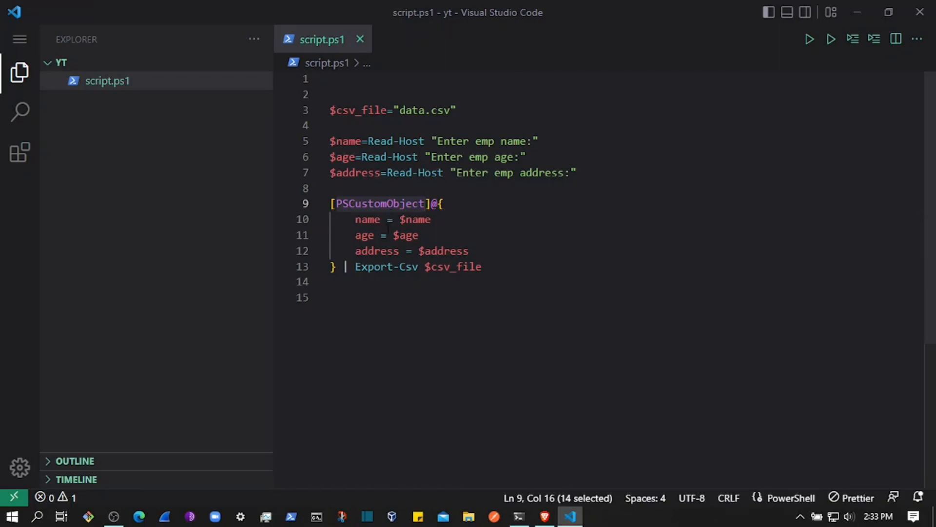
{"action": "double_click", "coordinate": [367, 219]}
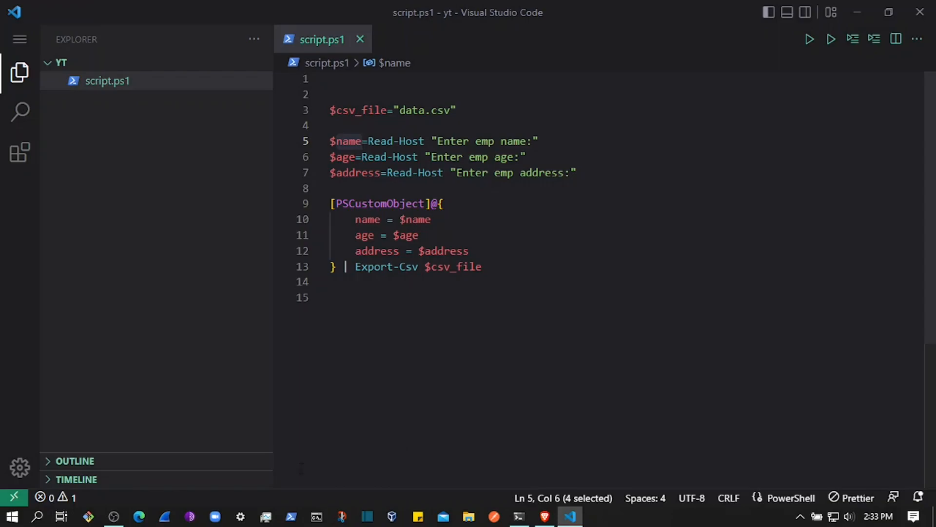
{"action": "left_click", "coordinate": [519, 516]}
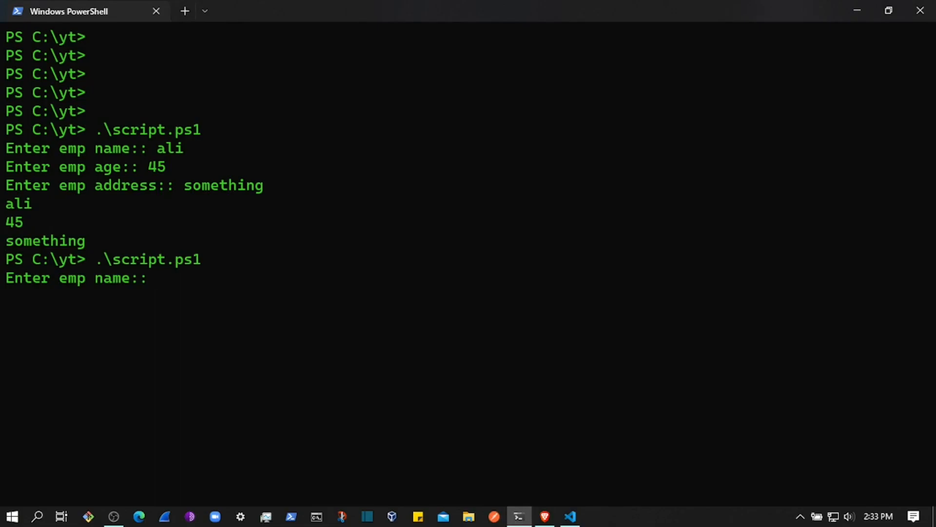
Rerun the script, answering name ali, age 45 and address something.
{"action": "type", "text": "ali"}
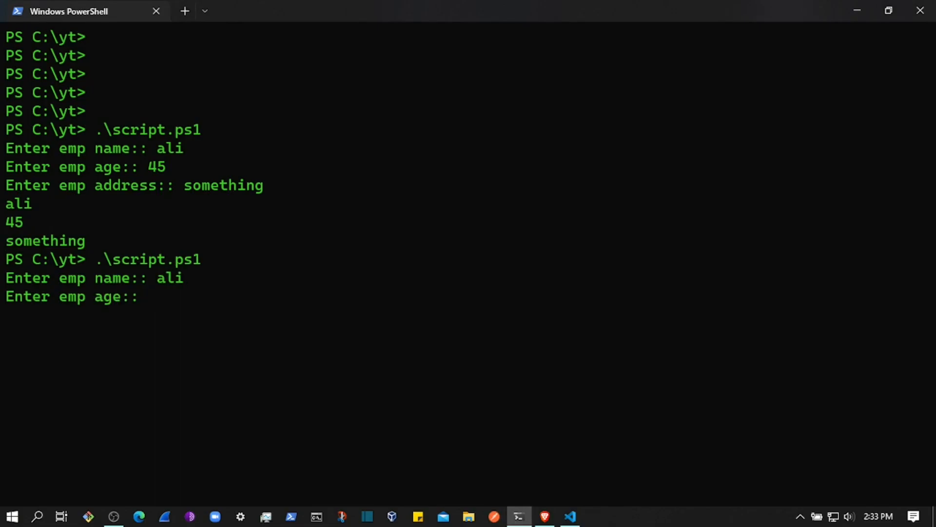
{"action": "type", "text": "45"}
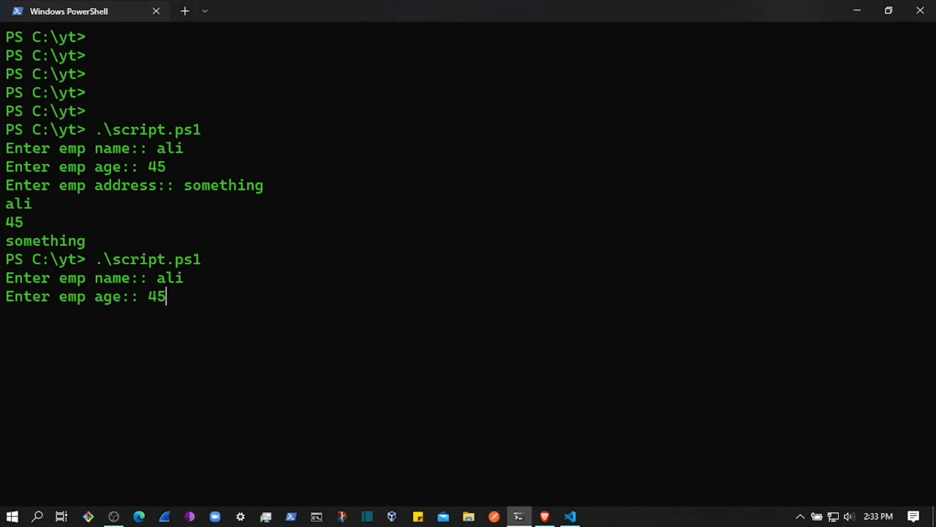
{"action": "left_click", "coordinate": [569, 516]}
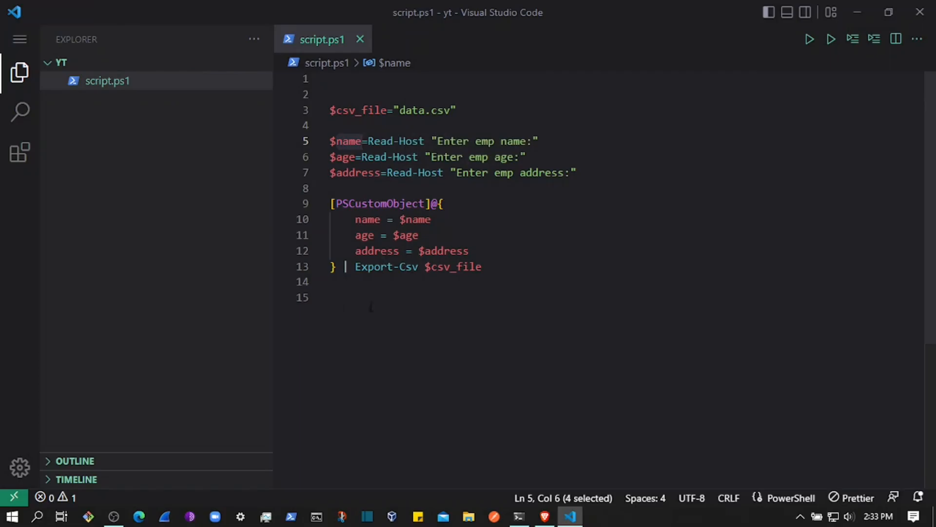
{"action": "left_click", "coordinate": [517, 516]}
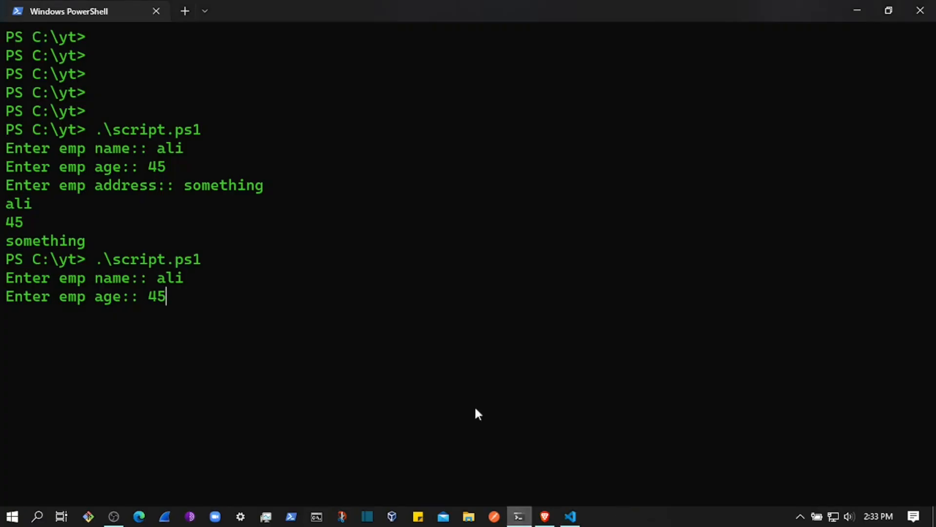
{"action": "key", "text": "Return"}
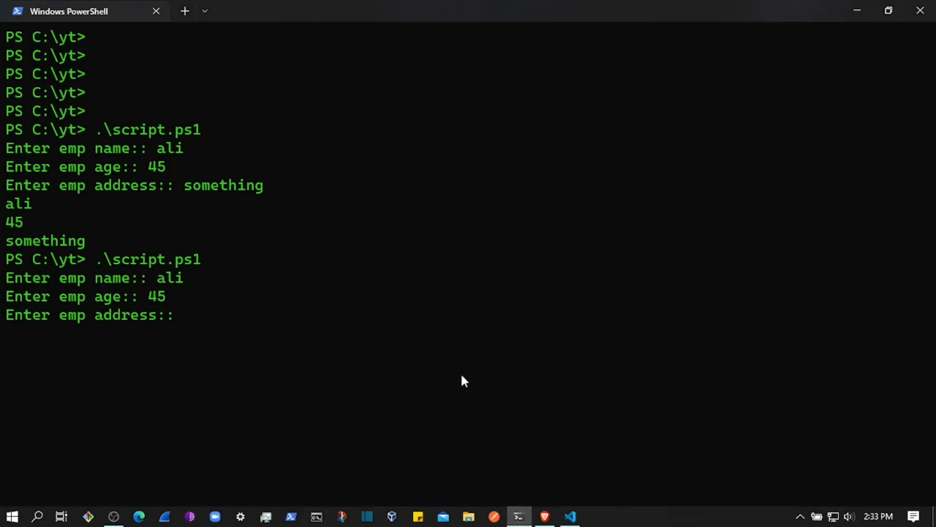
{"action": "type", "text": "something"}
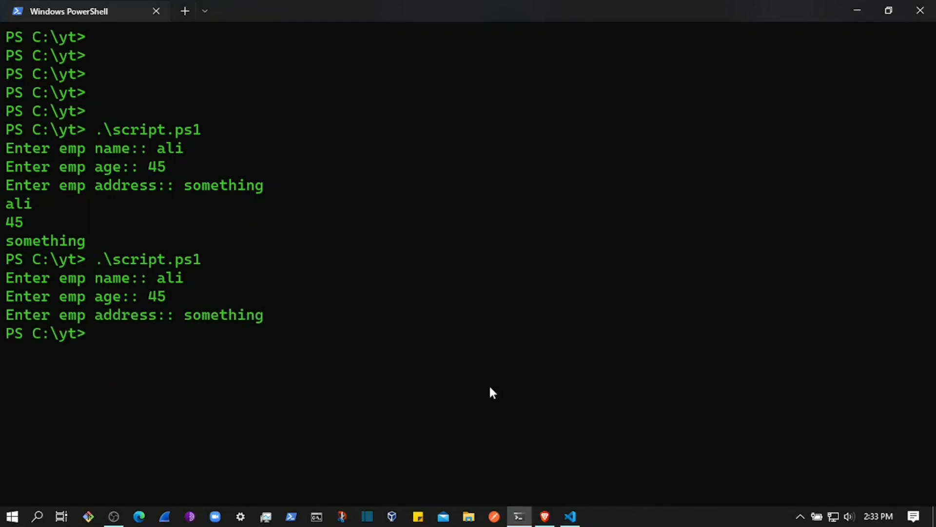
{"action": "left_click", "coordinate": [569, 516]}
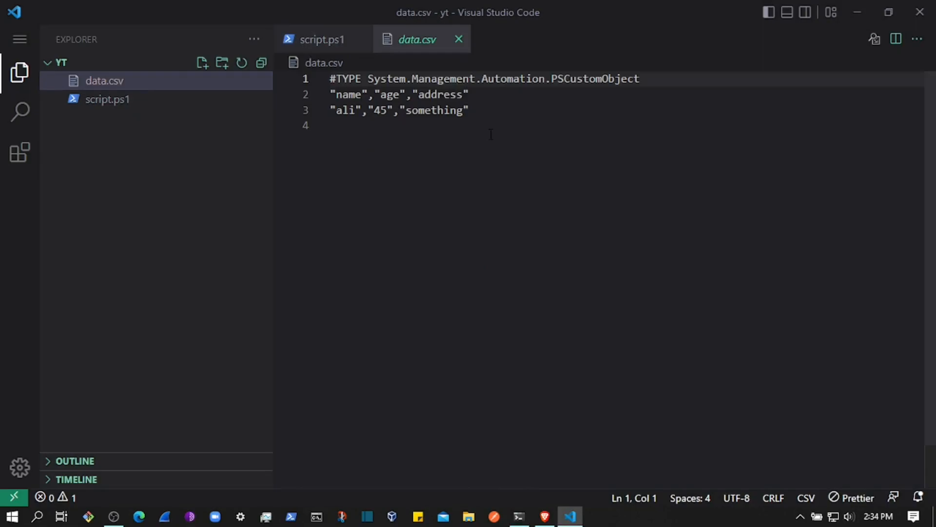
Open data.csv from the Explorer sidebar.
{"action": "double_click", "coordinate": [348, 94]}
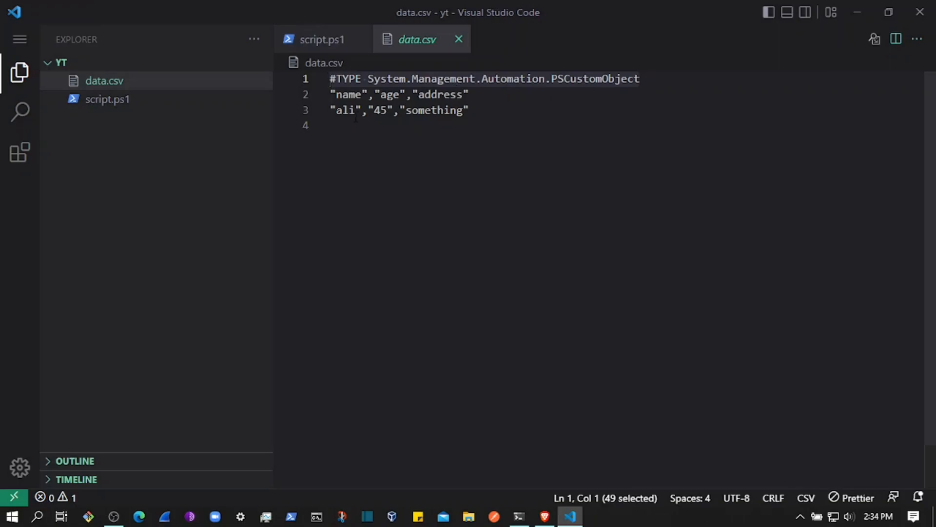
Append -NoTypeInformation to the Export-Csv line in script.ps1 and save the file.
{"action": "left_click", "coordinate": [322, 39]}
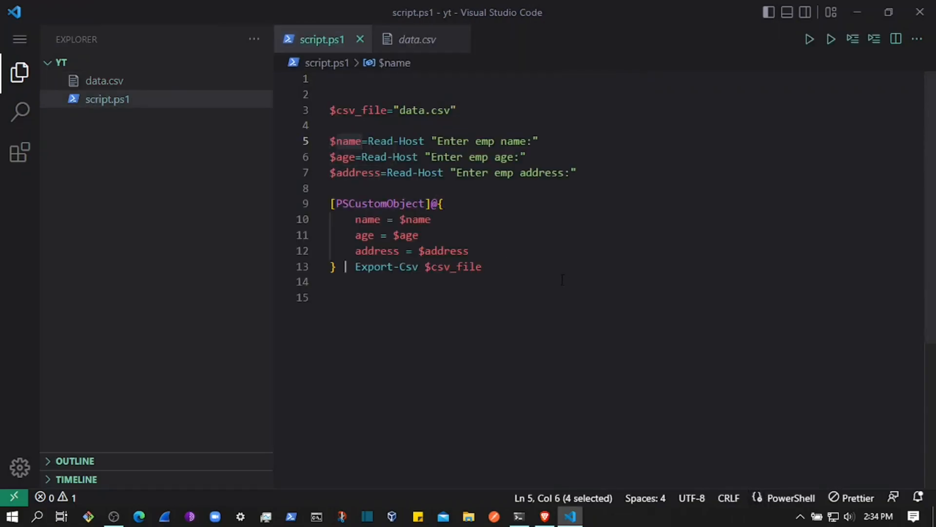
{"action": "left_click", "coordinate": [482, 267]}
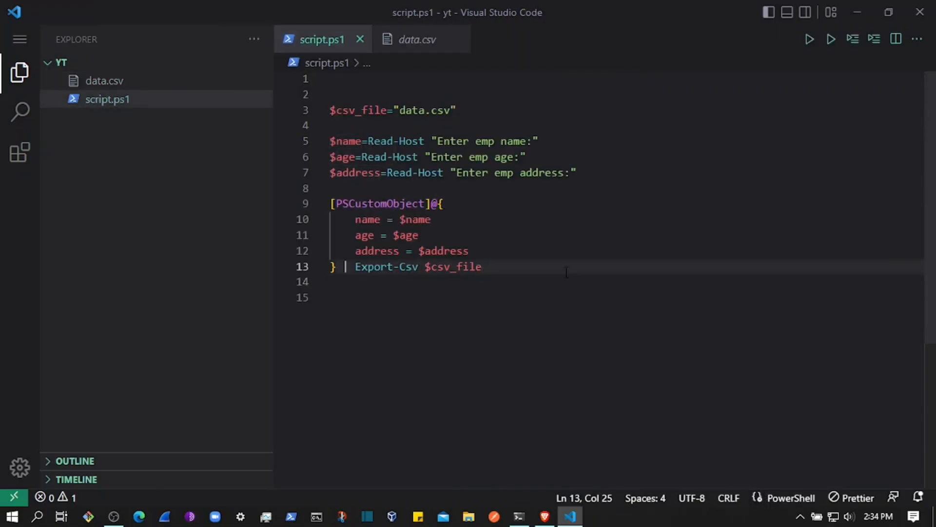
{"action": "type", "text": "-no"}
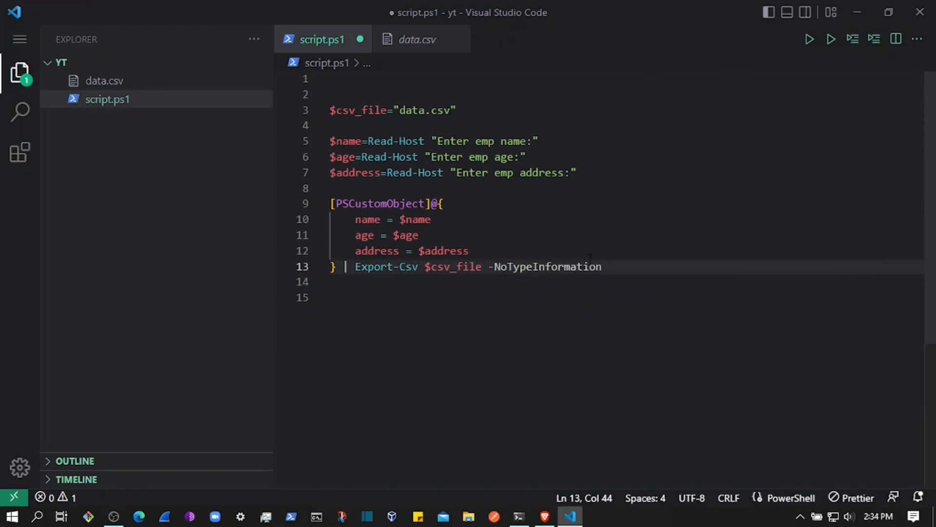
{"action": "key", "text": "ctrl+s"}
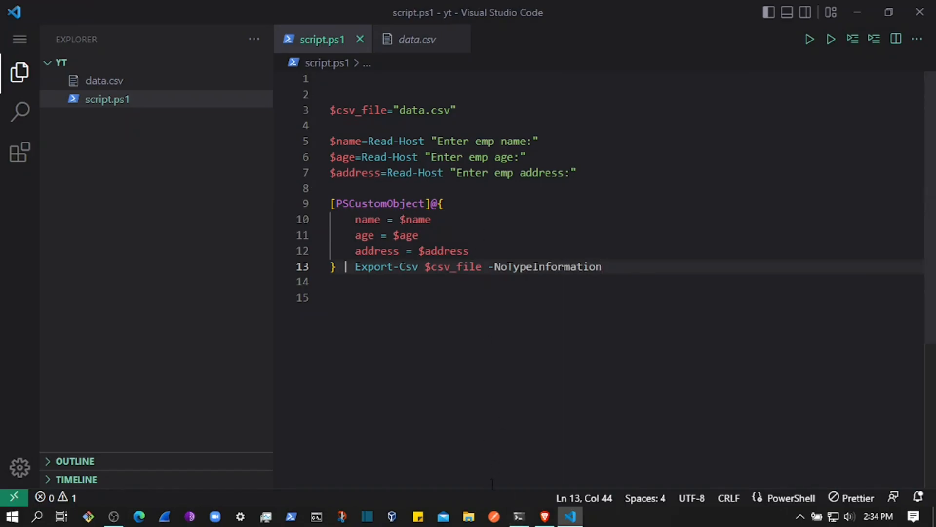
Clear the PowerShell terminal, then run script.ps1 for employee ali, age 45, address something.
{"action": "left_click", "coordinate": [519, 516]}
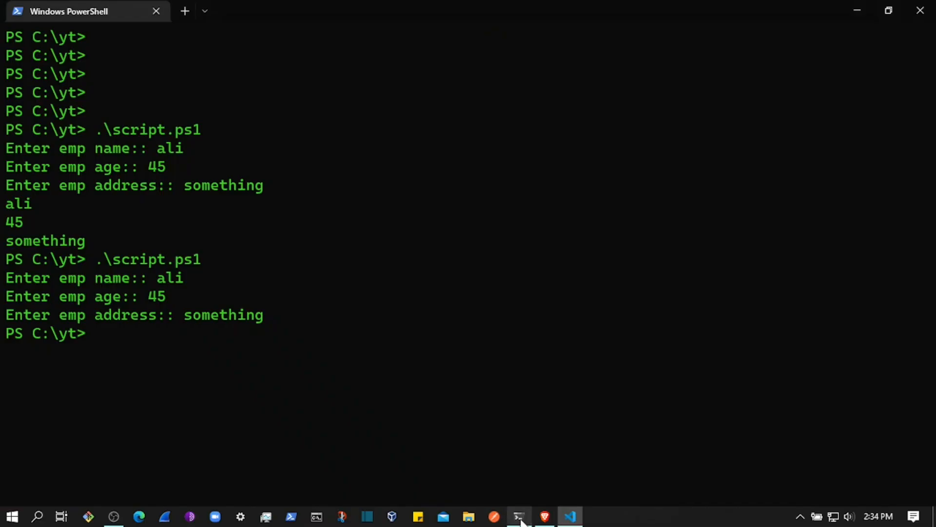
{"action": "type", "text": "cl"}
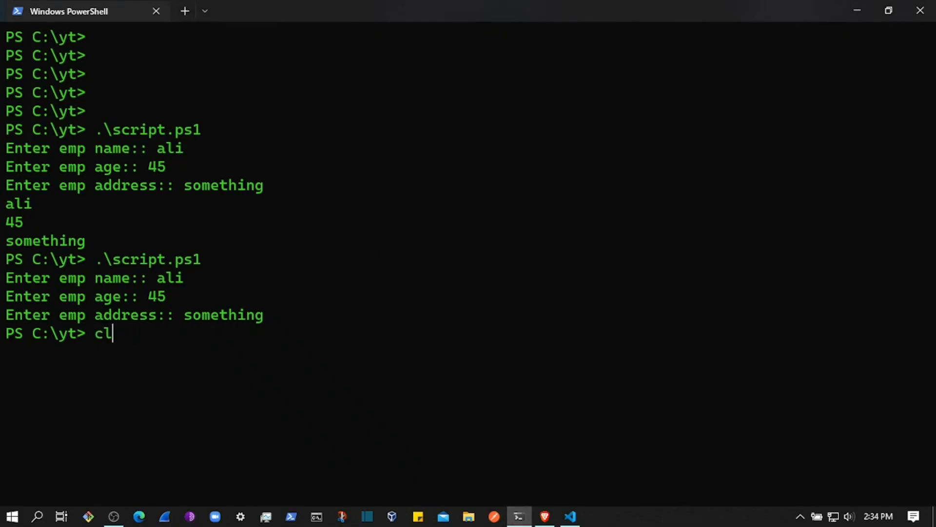
{"action": "key", "text": "Return"}
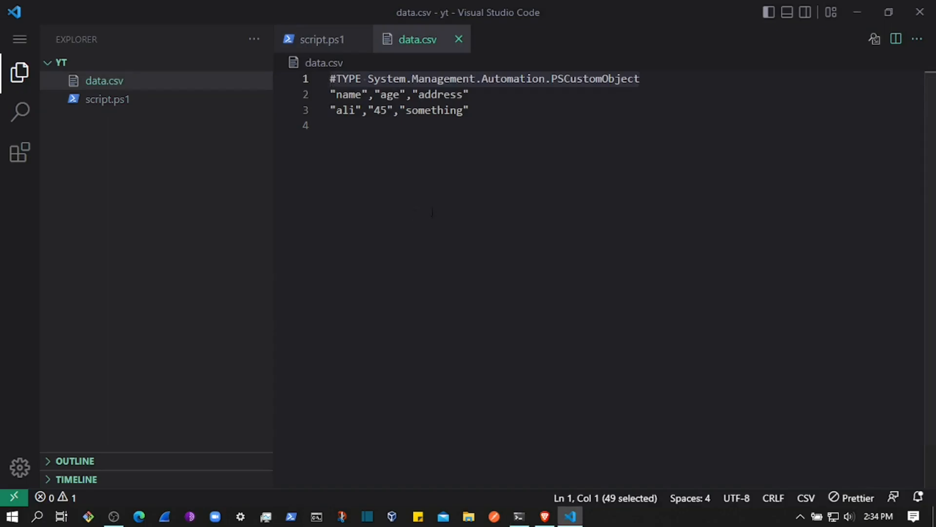
{"action": "left_click", "coordinate": [518, 516]}
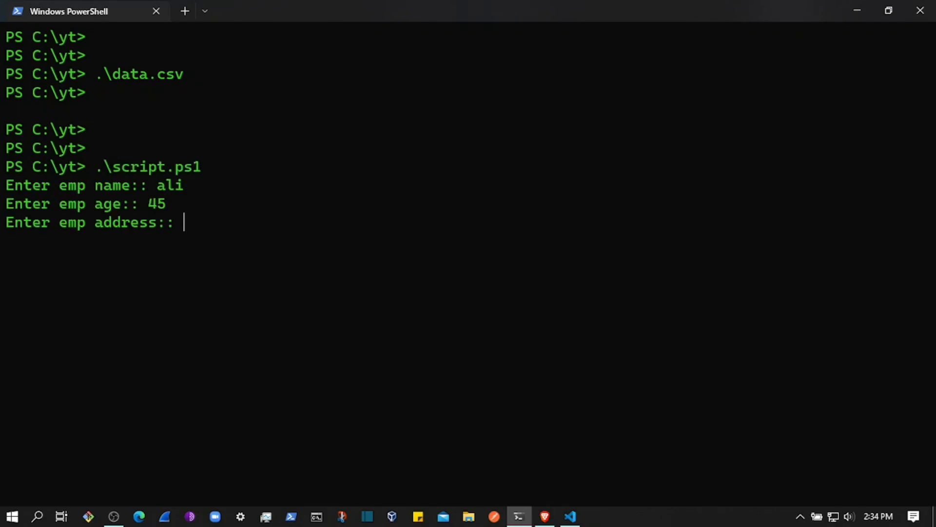
{"action": "type", "text": "soemtign"}
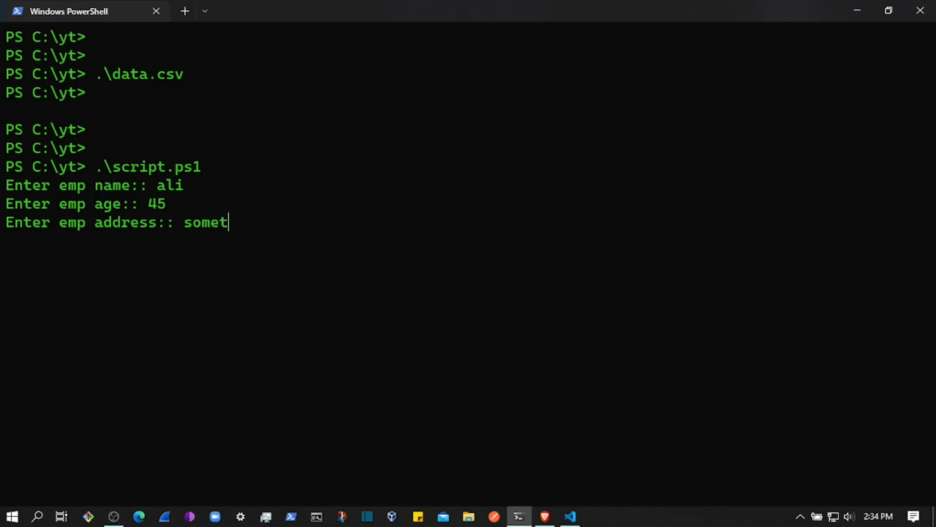
{"action": "key", "text": "Return"}
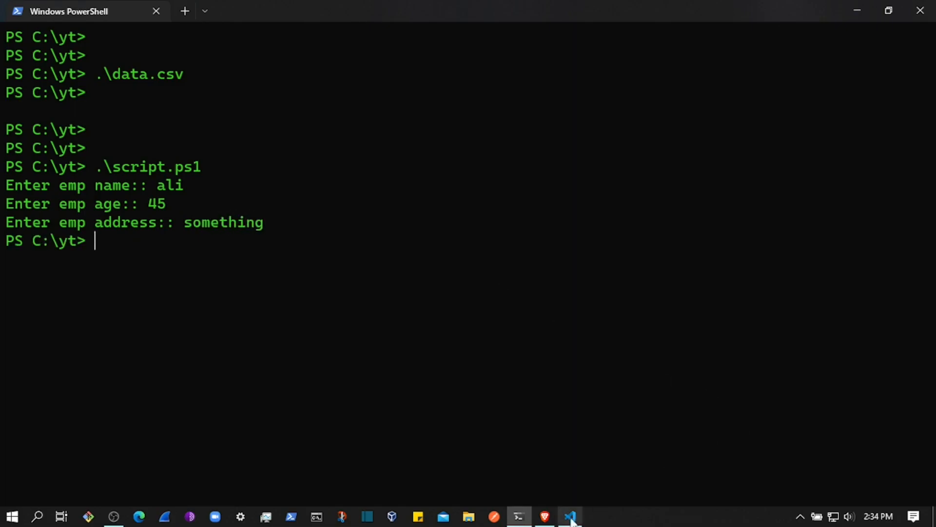
Select all of data.csv to inspect the header and ali row, then return to script.ps1 and PowerShell.
{"action": "left_click", "coordinate": [568, 516]}
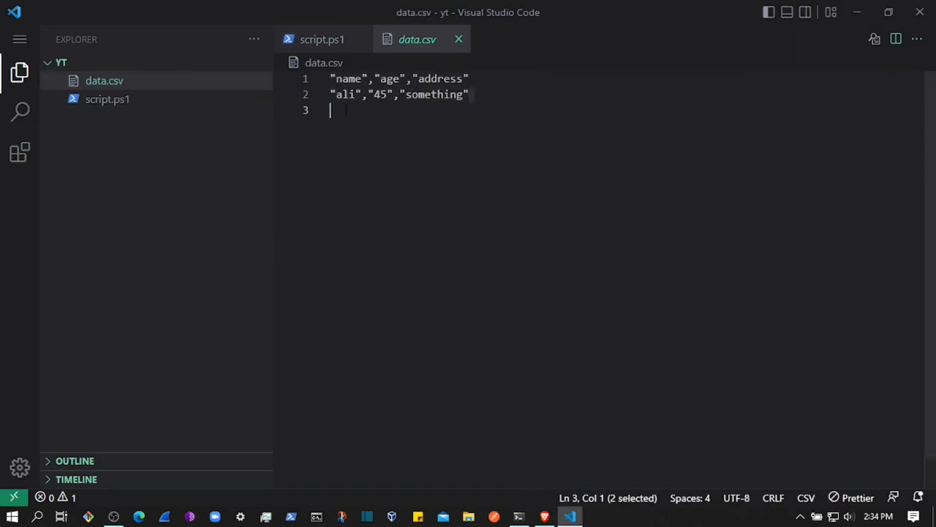
{"action": "key", "text": "ctrl+a"}
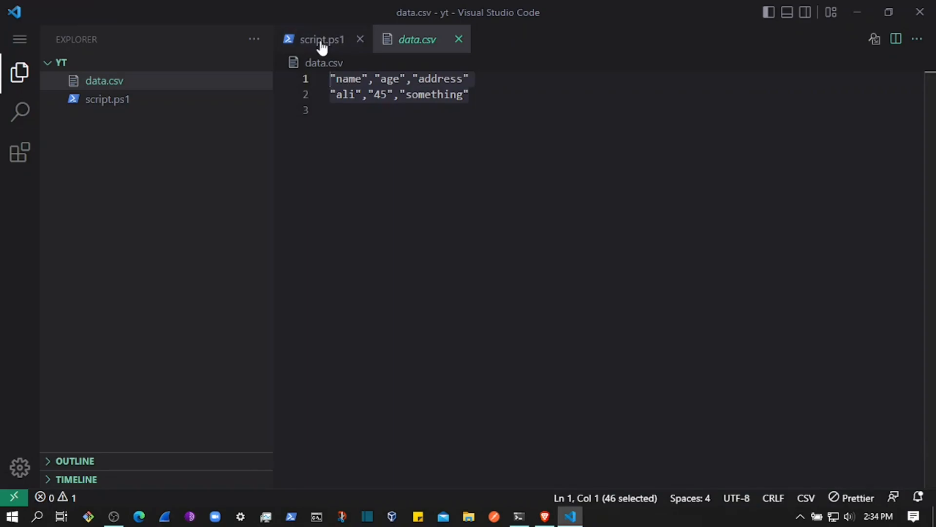
{"action": "left_click", "coordinate": [321, 39]}
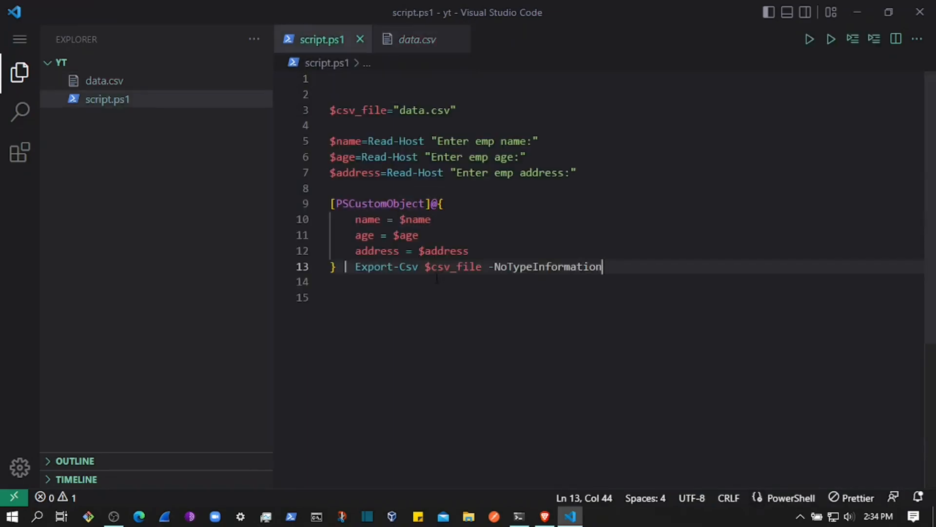
{"action": "left_click", "coordinate": [519, 516]}
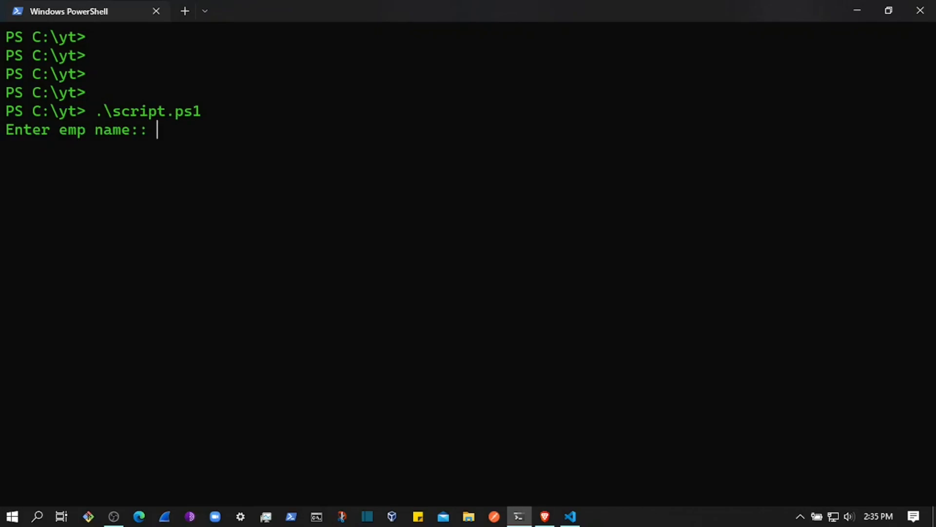
Answer the script's prompts with name khan, age 50 and address 'some address'.
{"action": "type", "text": "khan"}
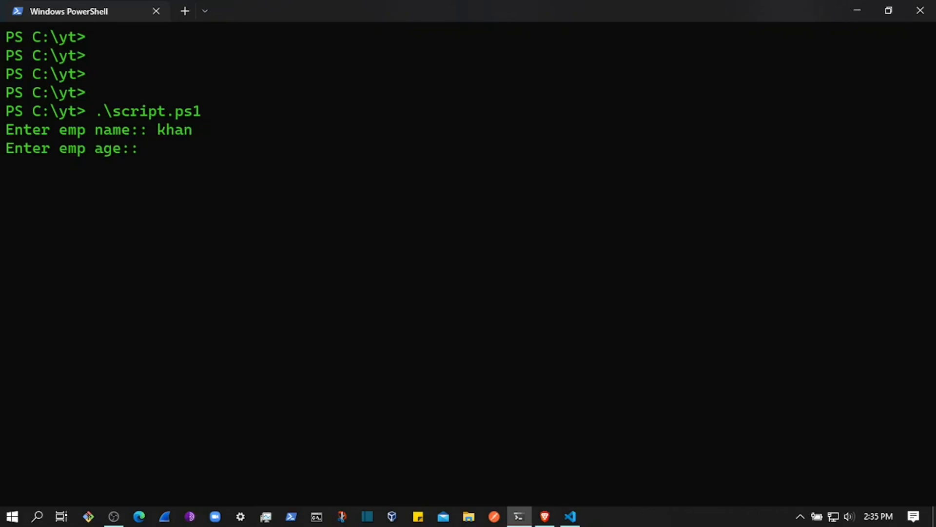
{"action": "type", "text": "50"}
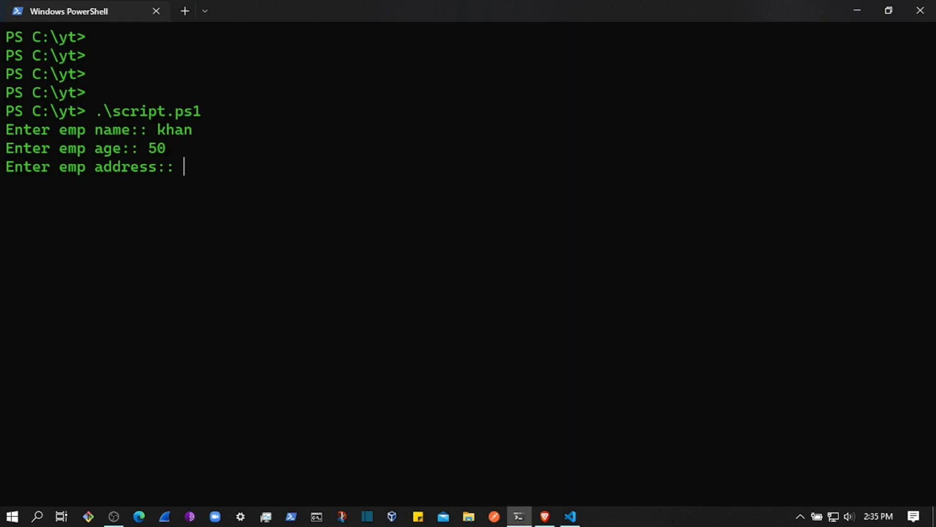
{"action": "type", "text": "someaddre"}
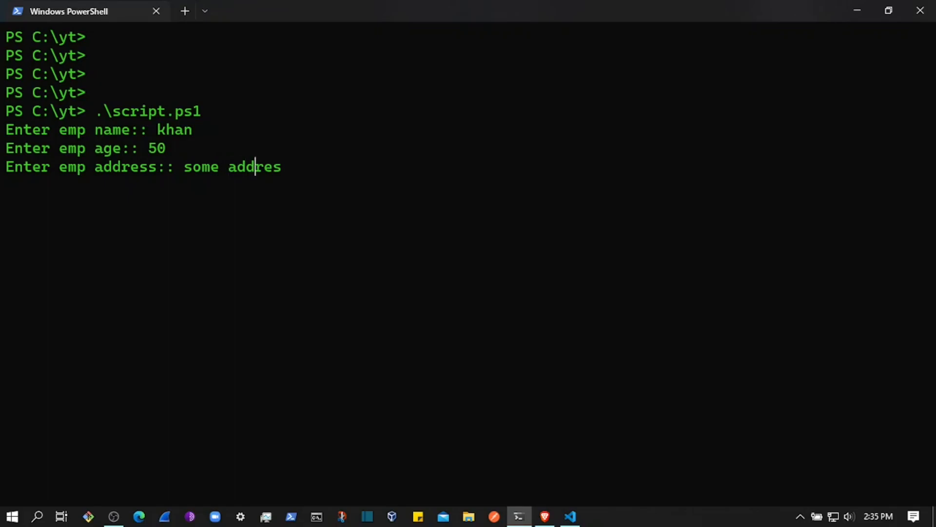
{"action": "type", "text": "s"}
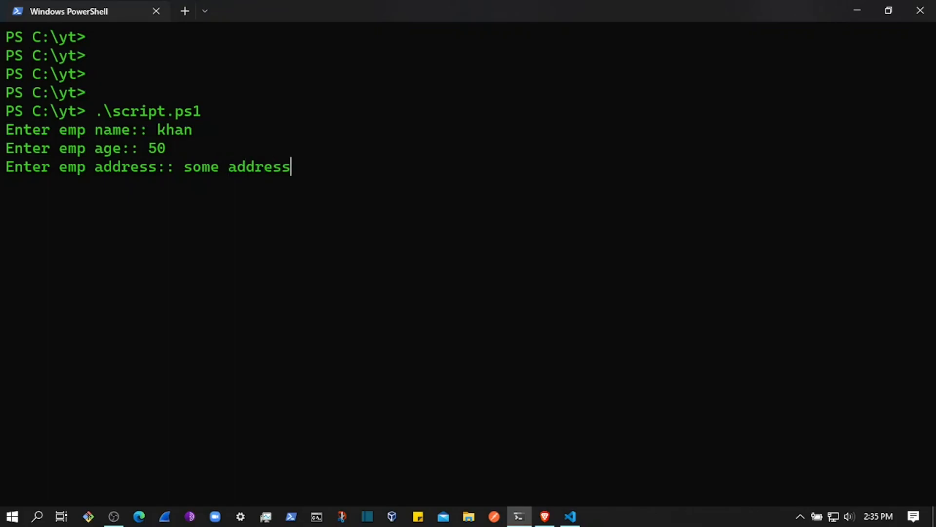
{"action": "key", "text": "Return"}
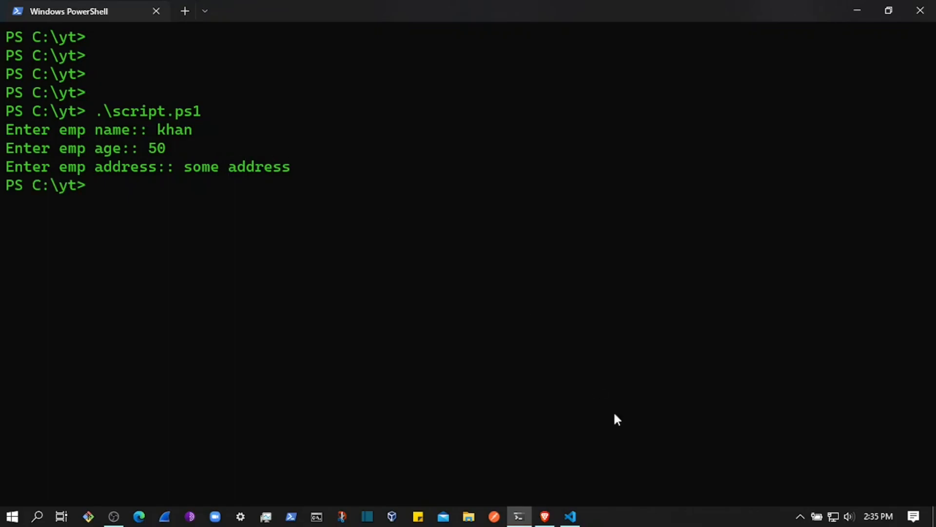
View data.csv, highlight khan's row replacing ali's, then return to script.ps1.
{"action": "left_click", "coordinate": [570, 516]}
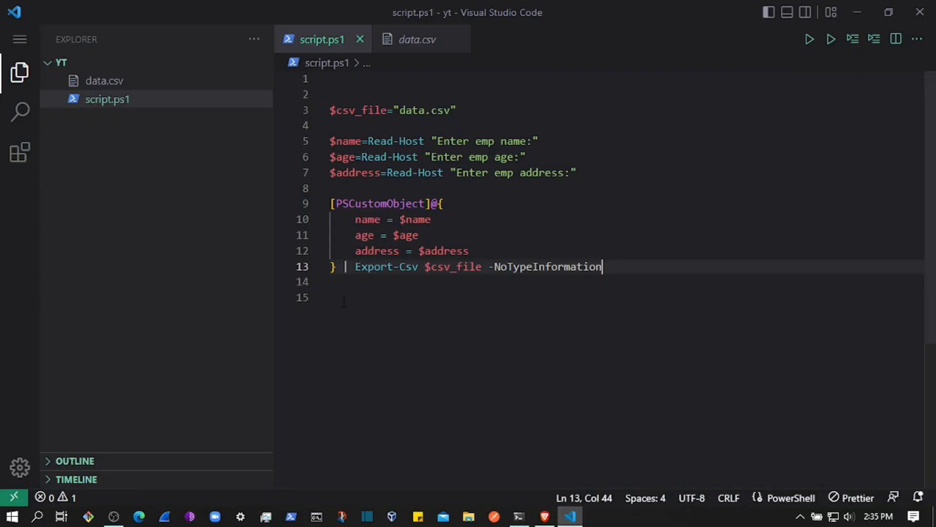
{"action": "left_click", "coordinate": [417, 40]}
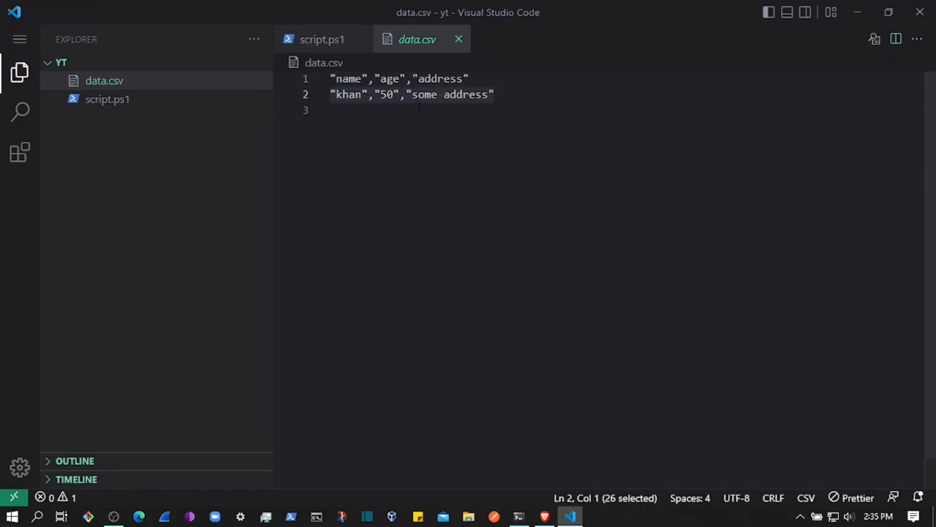
{"action": "double_click", "coordinate": [349, 94]}
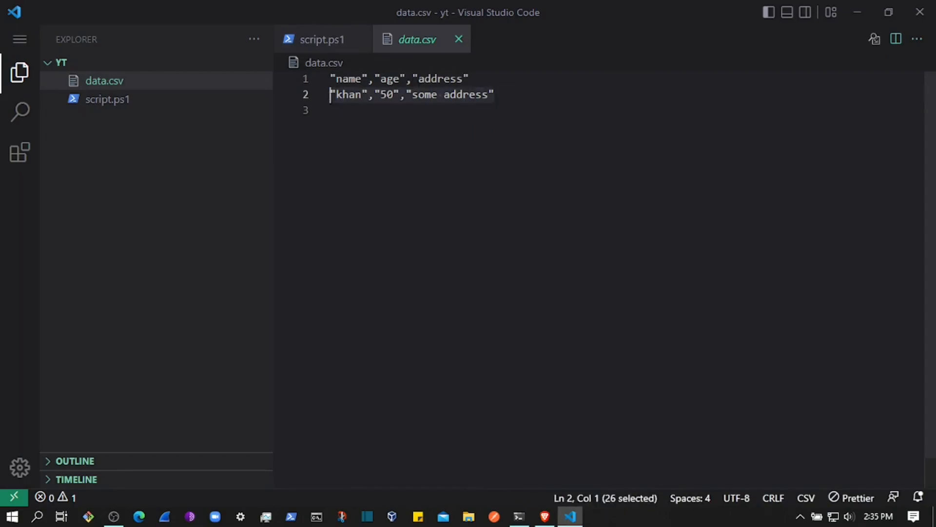
{"action": "mouse_move", "coordinate": [348, 199]}
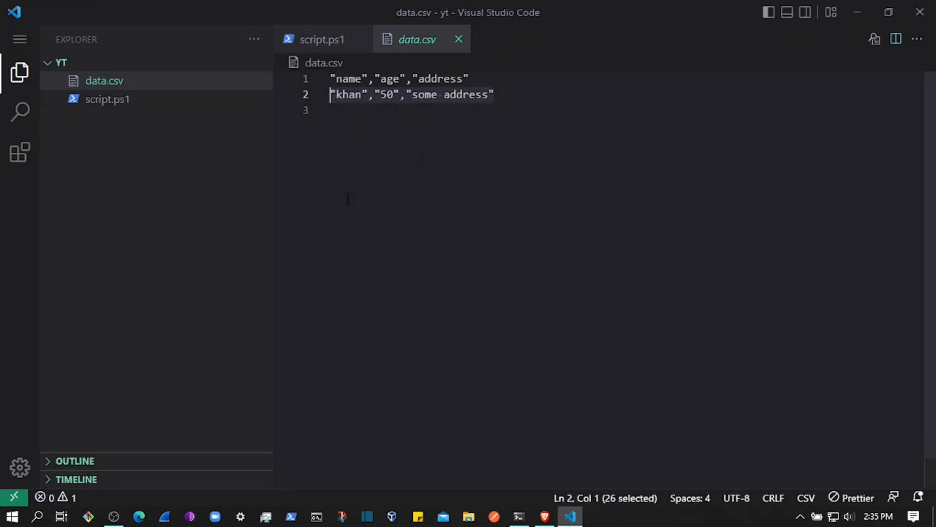
{"action": "left_click", "coordinate": [323, 39]}
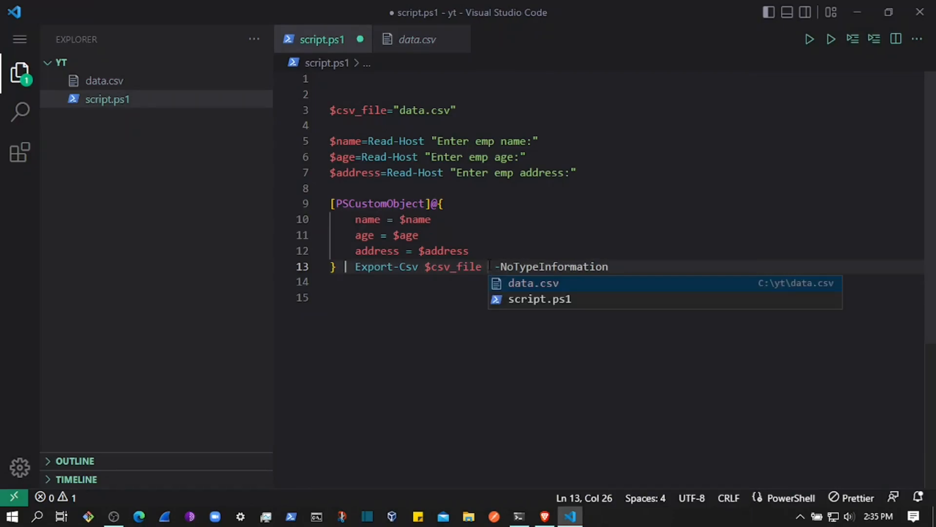
Add -Append to the Export-Csv call, glance at data.csv, and return to script.ps1.
{"action": "type", "text": "-Append"}
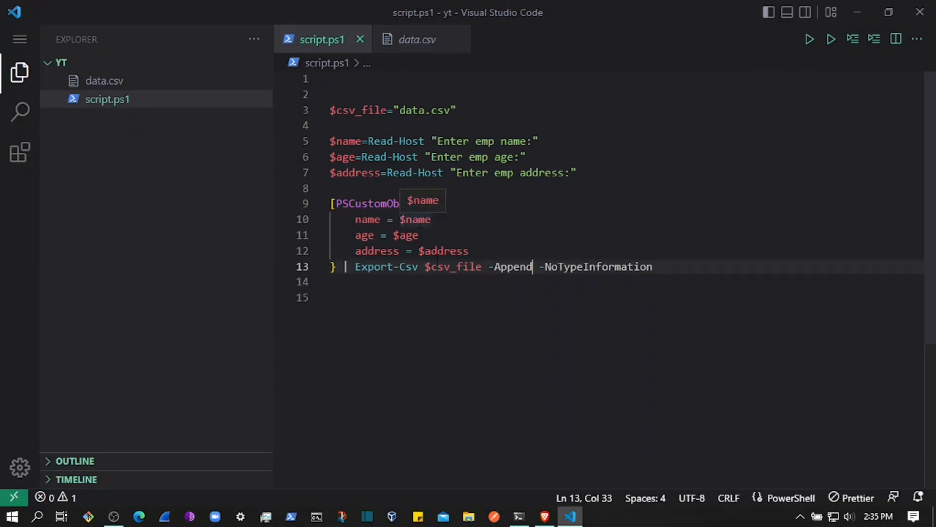
{"action": "left_click", "coordinate": [418, 40]}
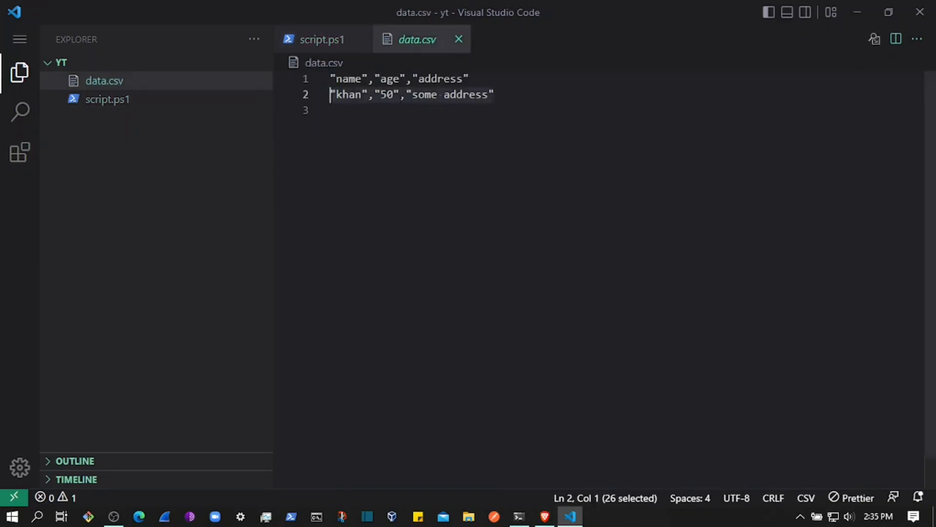
{"action": "left_click", "coordinate": [322, 39]}
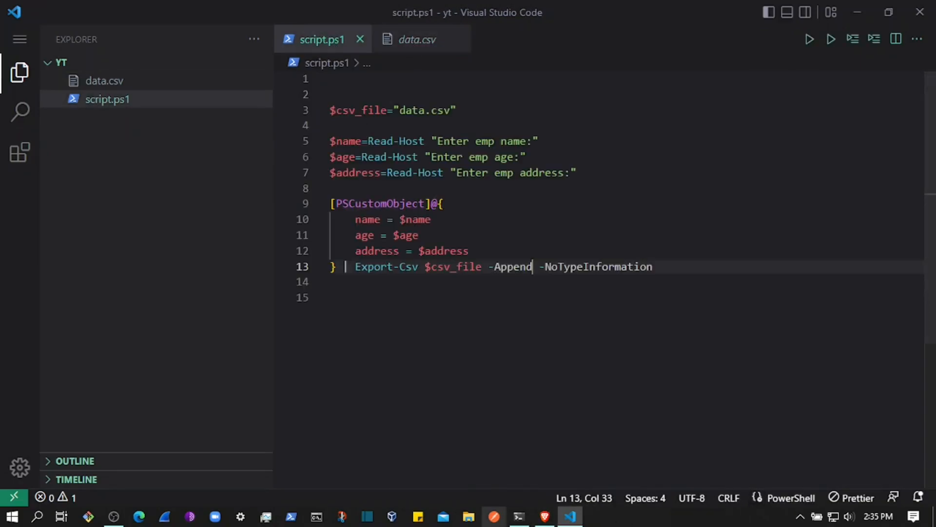
Rerun script.ps1 in PowerShell with employee ali, age 45, address somethig.
{"action": "left_click", "coordinate": [518, 516]}
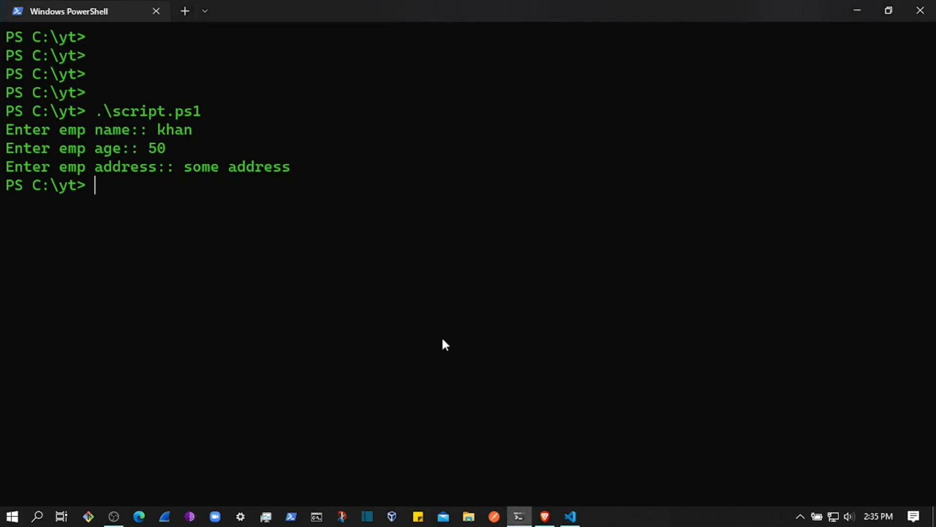
{"action": "key", "text": "Enter"}
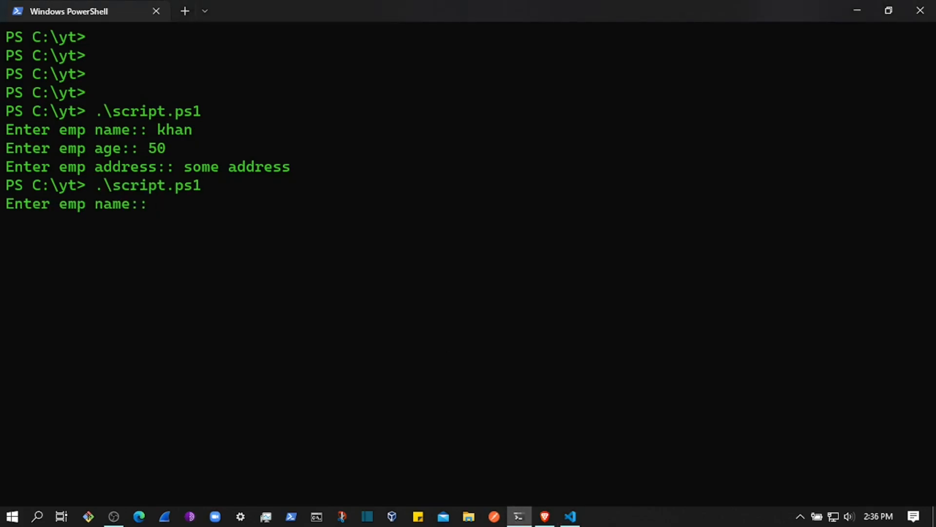
{"action": "type", "text": "ali"}
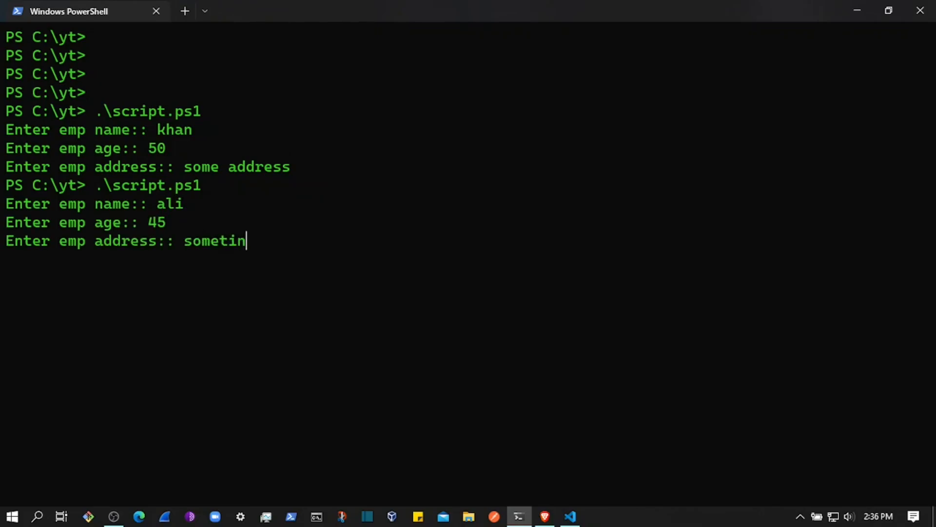
{"action": "type", "text": "hg"}
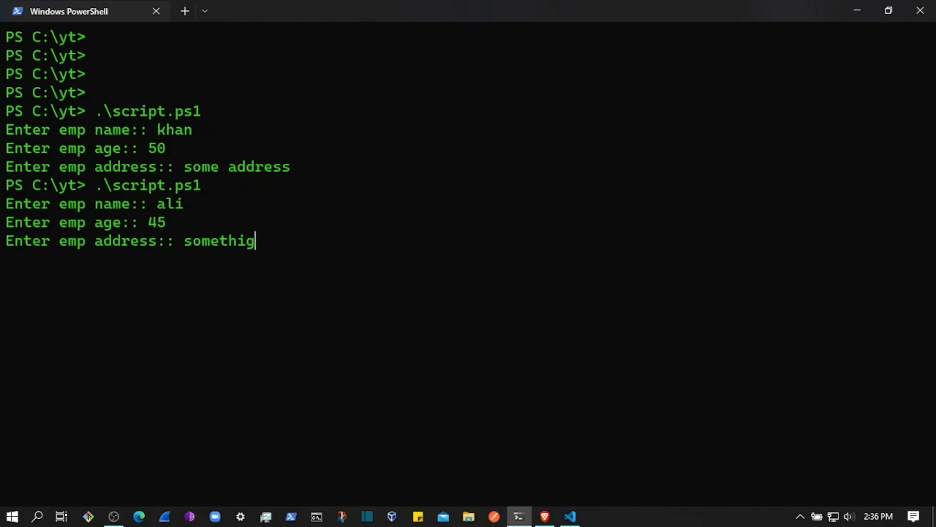
{"action": "key", "text": "Return"}
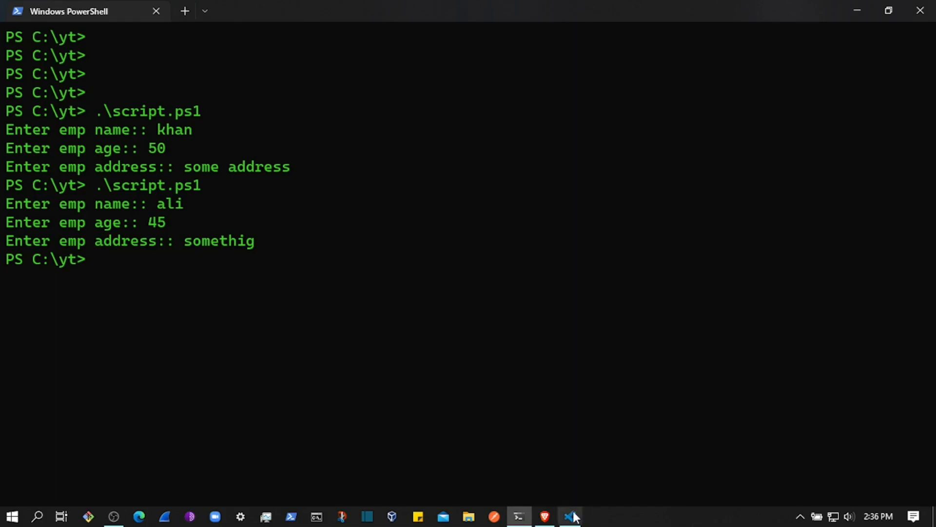
Check data.csv for both the khan and ali rows, then go back to script.ps1.
{"action": "left_click", "coordinate": [569, 517]}
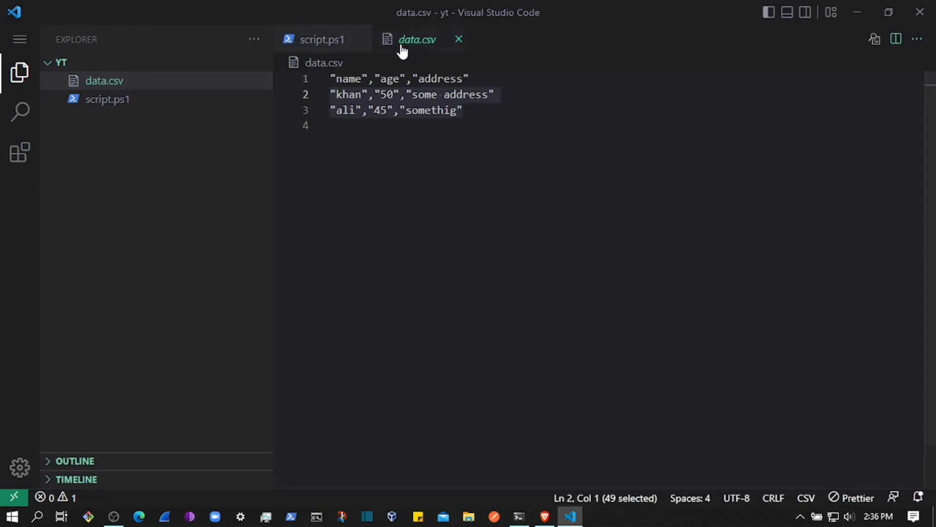
{"action": "left_click", "coordinate": [322, 40]}
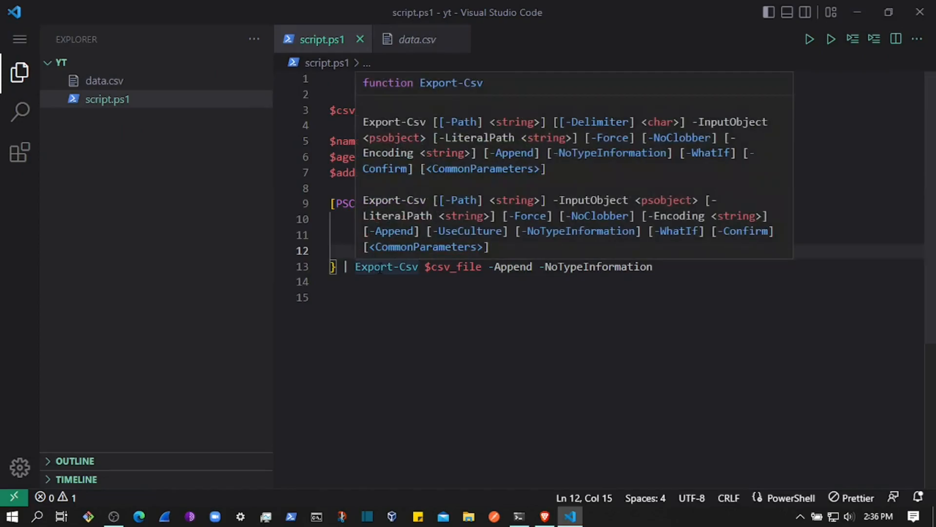
{"action": "mouse_move", "coordinate": [453, 214]}
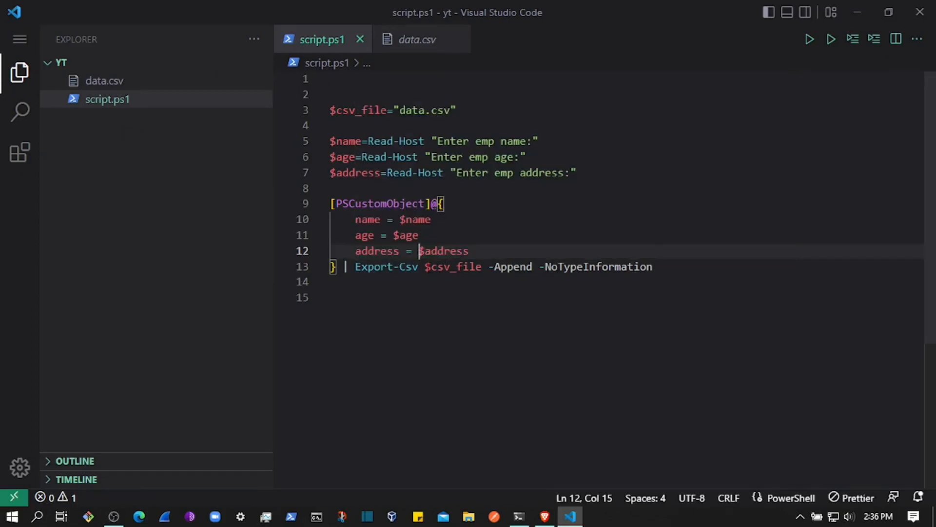
Insert -Path before $csv_file in Export-Csv, then highlight -Append and PSCustomObject.
{"action": "type", "text": "-path"}
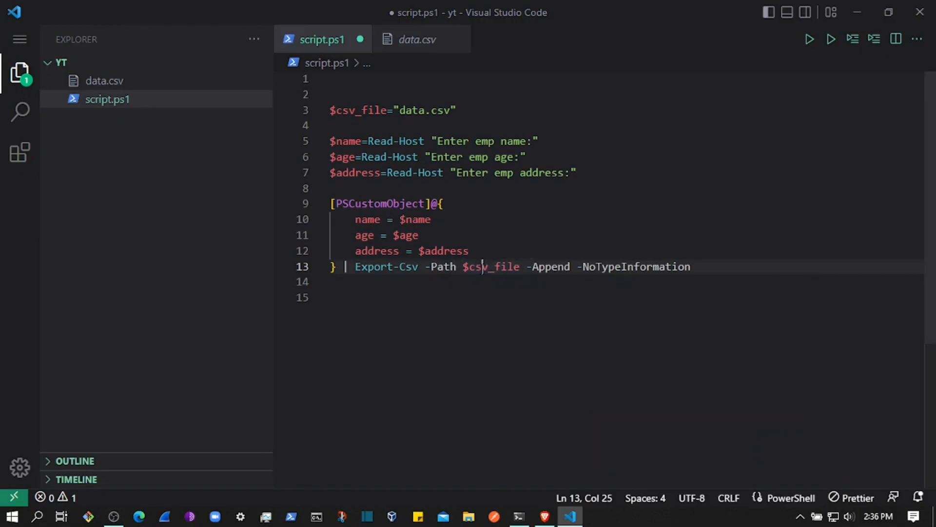
{"action": "double_click", "coordinate": [490, 266]}
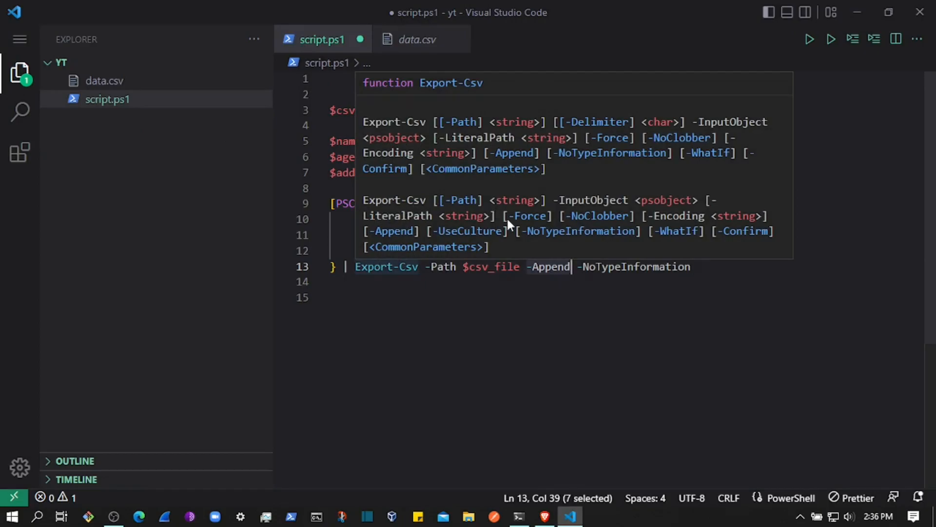
{"action": "mouse_move", "coordinate": [532, 224]}
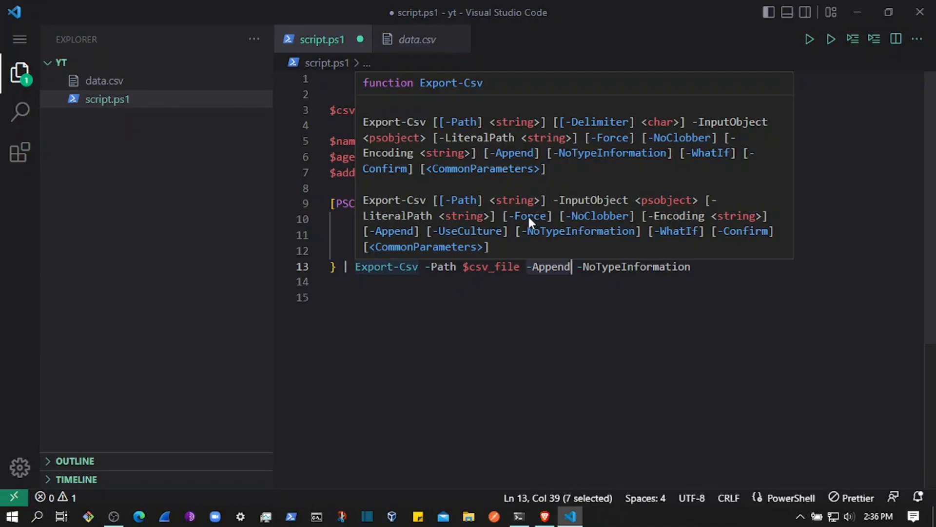
{"action": "mouse_move", "coordinate": [519, 224]}
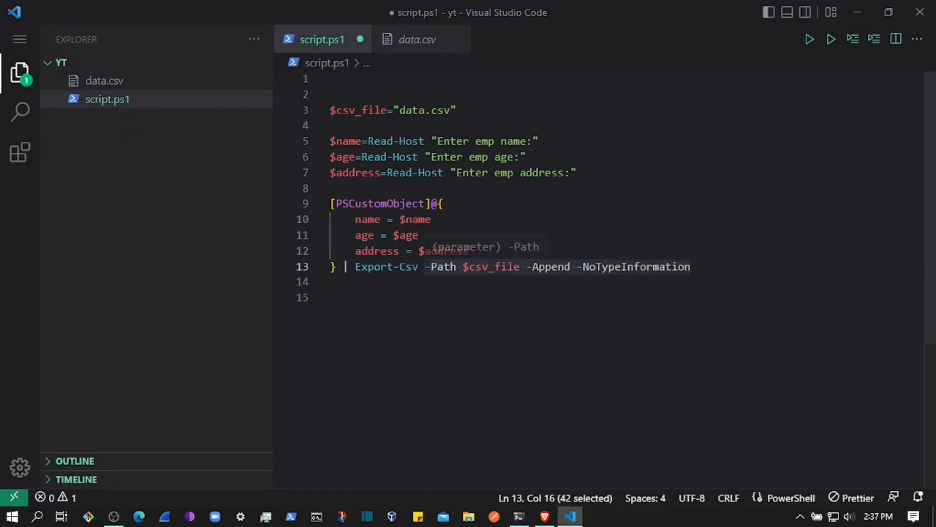
{"action": "left_click", "coordinate": [330, 298]}
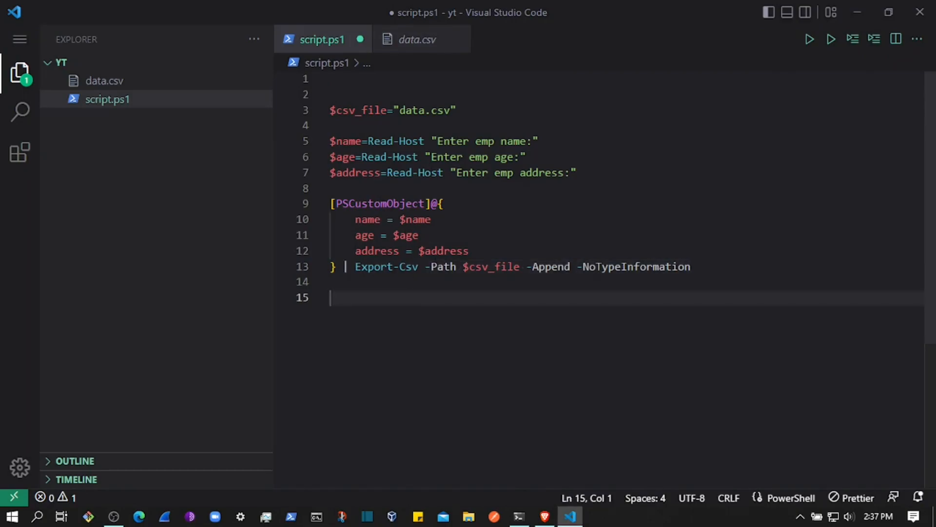
{"action": "double_click", "coordinate": [380, 204]}
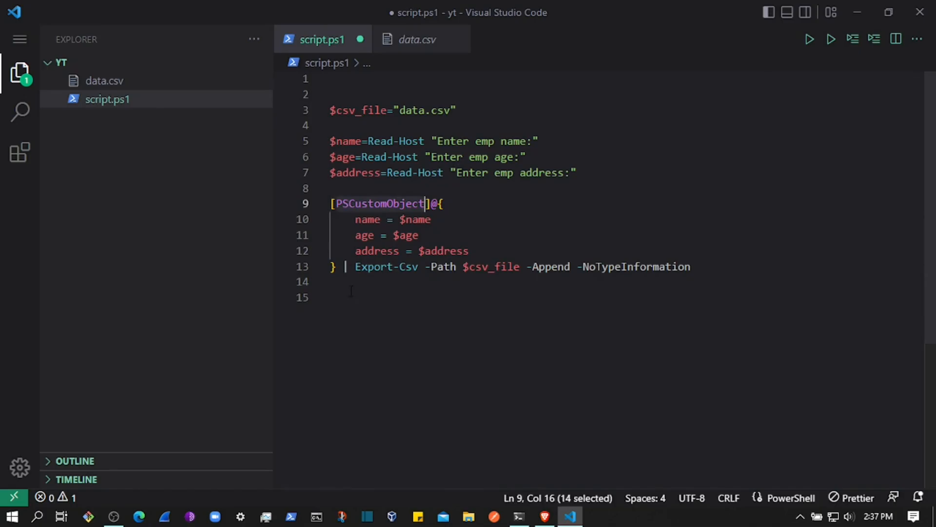